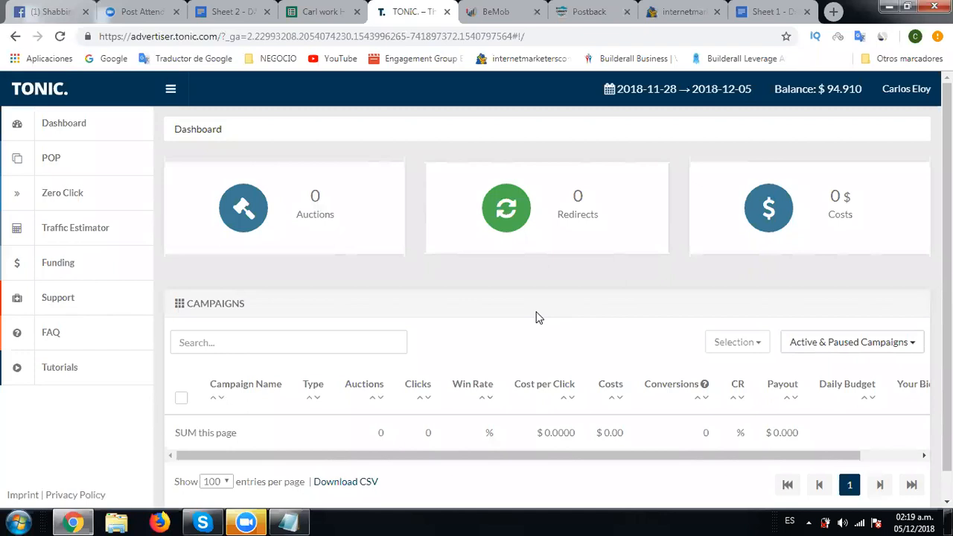
{"action": "mouse_move", "coordinate": [477, 307]}
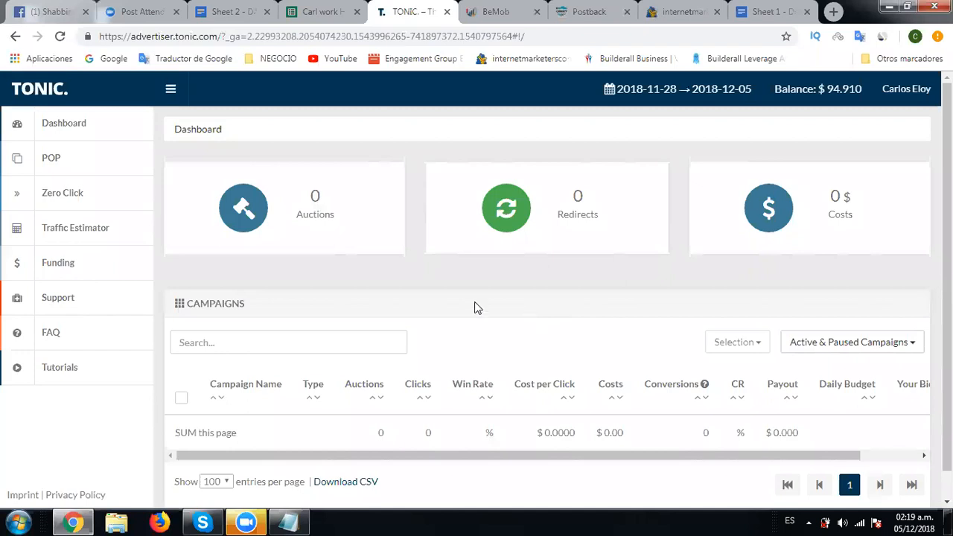
Go from the Tonic dashboard to the Traffic Estimator section in the sidebar
{"action": "left_click", "coordinate": [75, 227]}
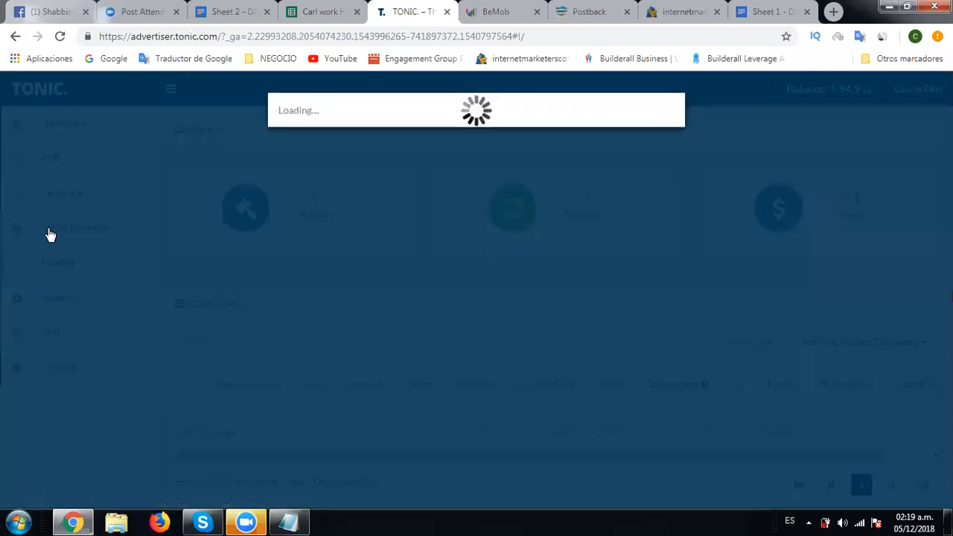
Set the estimate country to United Kingdom, keeping Zero Click, RON, Non-Adult and Desktop
{"action": "left_click", "coordinate": [75, 228]}
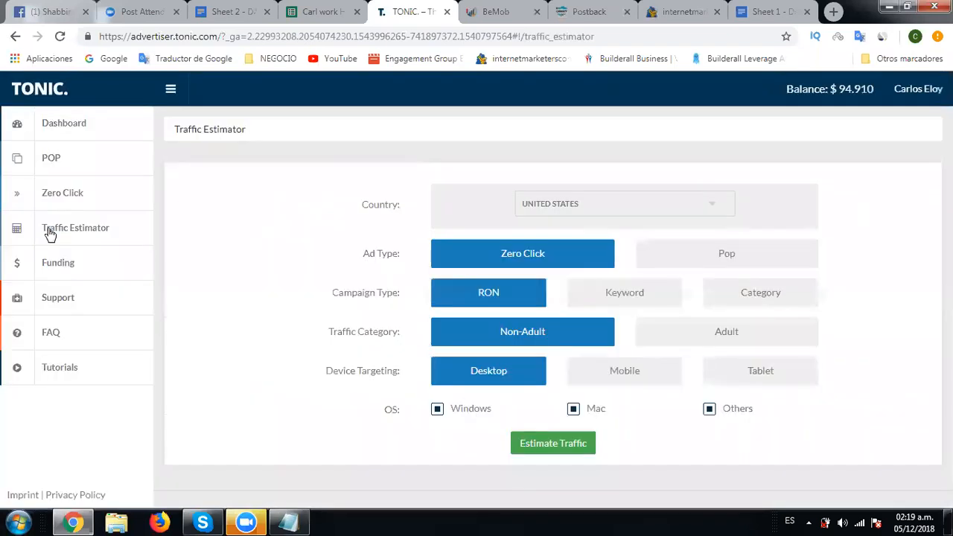
{"action": "mouse_move", "coordinate": [588, 287]}
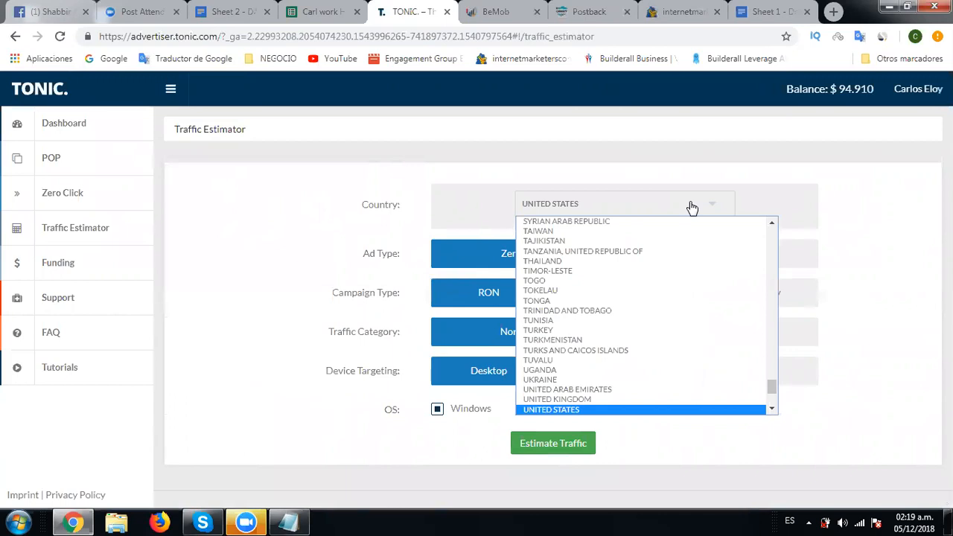
{"action": "left_click", "coordinate": [601, 410]}
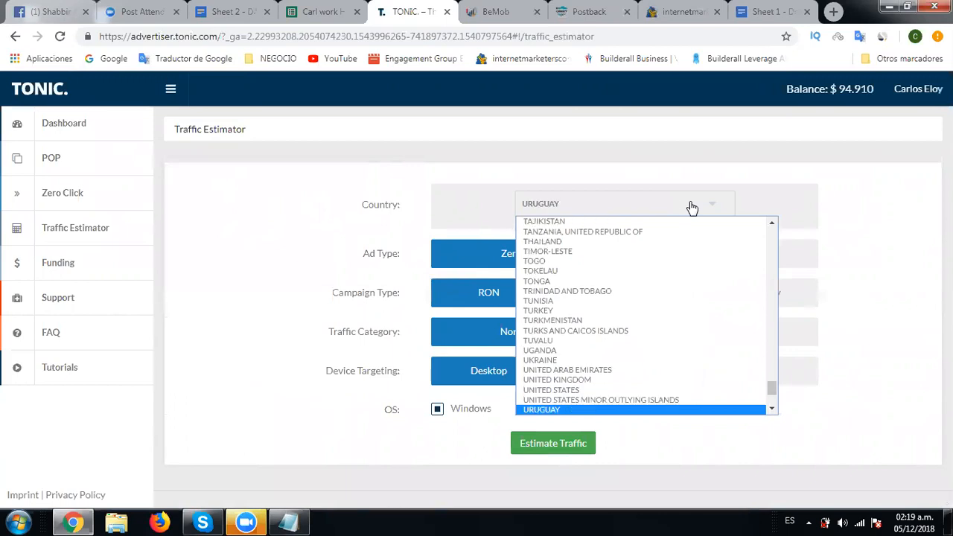
{"action": "left_click", "coordinate": [556, 380]}
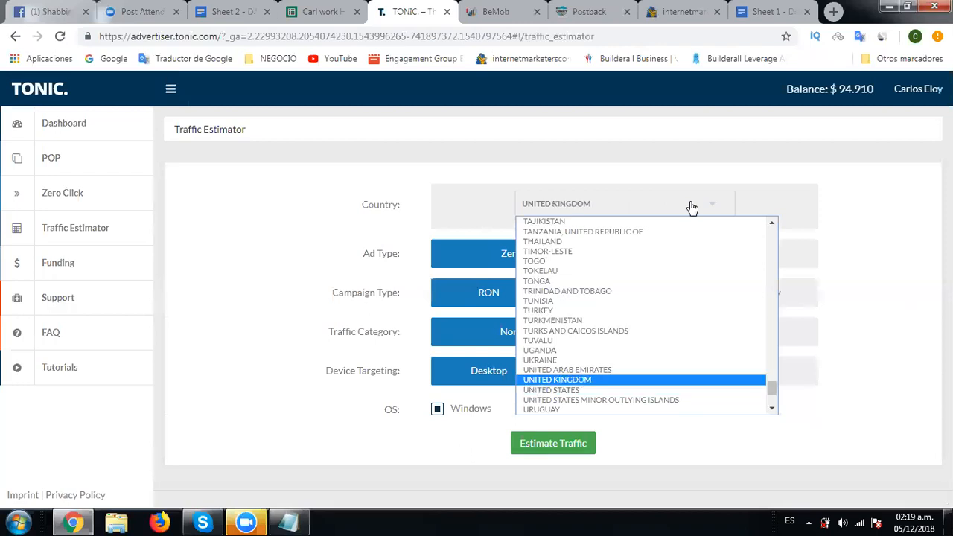
{"action": "left_click", "coordinate": [557, 380]}
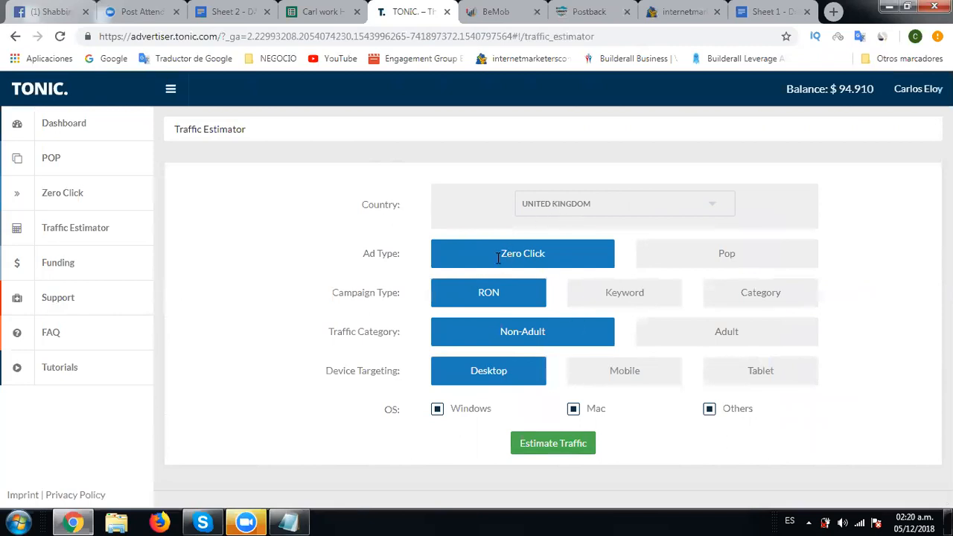
{"action": "mouse_move", "coordinate": [417, 290]}
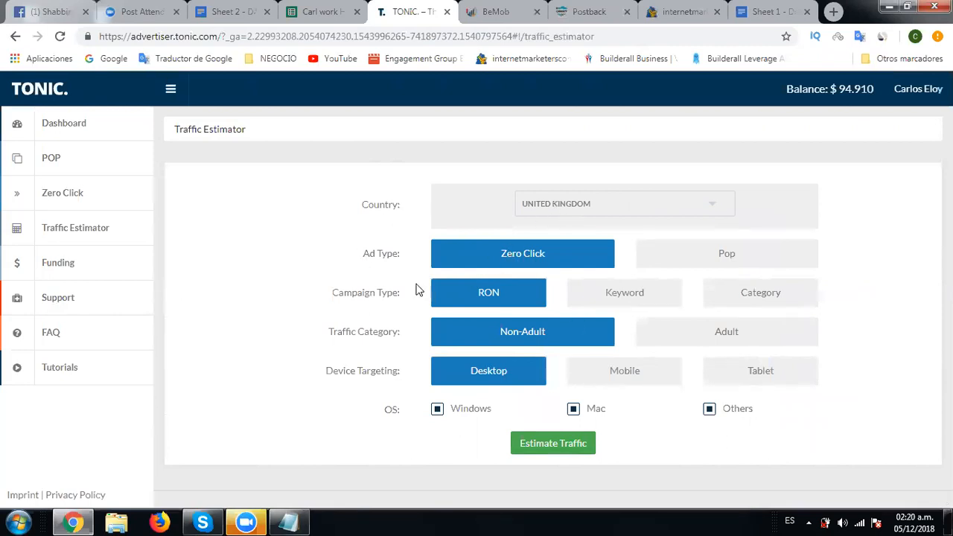
{"action": "mouse_move", "coordinate": [387, 317]}
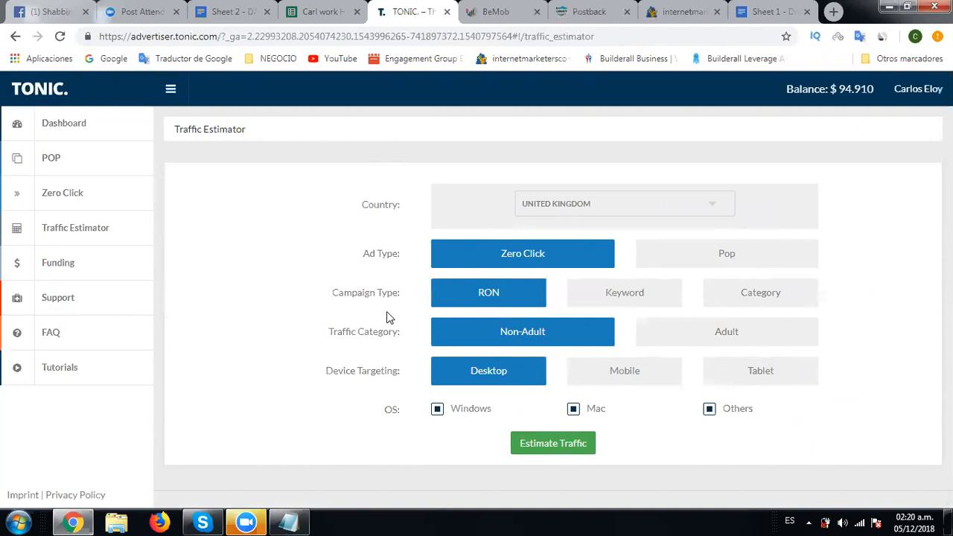
{"action": "mouse_move", "coordinate": [515, 337]}
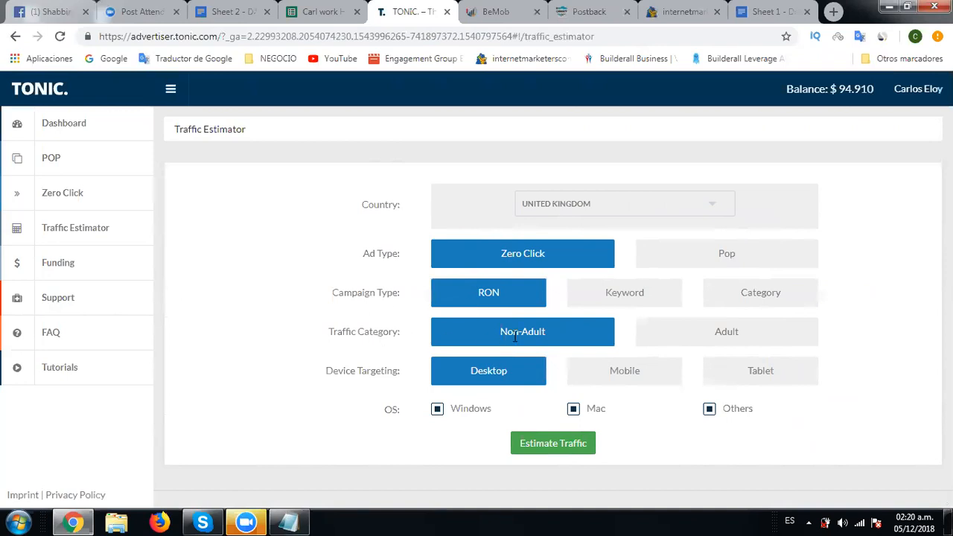
{"action": "mouse_move", "coordinate": [414, 376]}
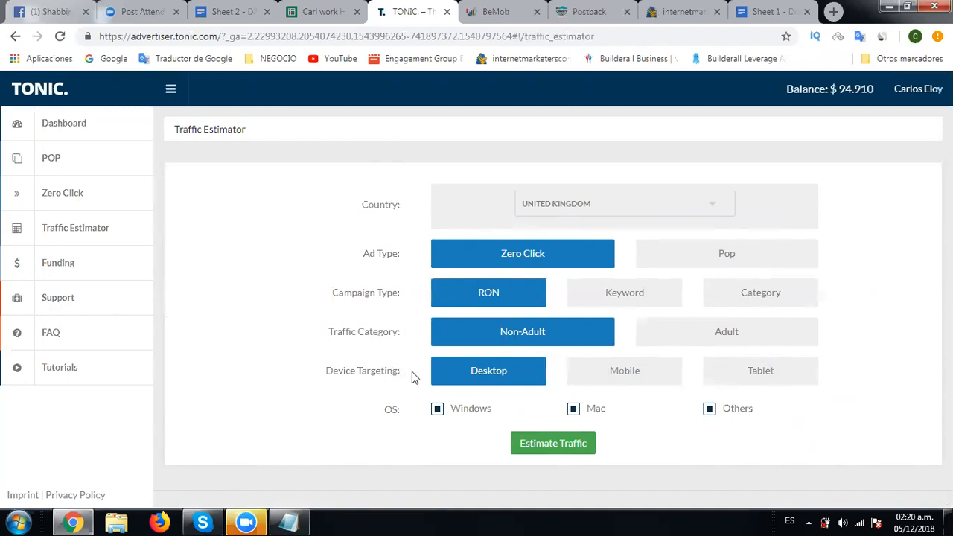
{"action": "mouse_move", "coordinate": [553, 443]}
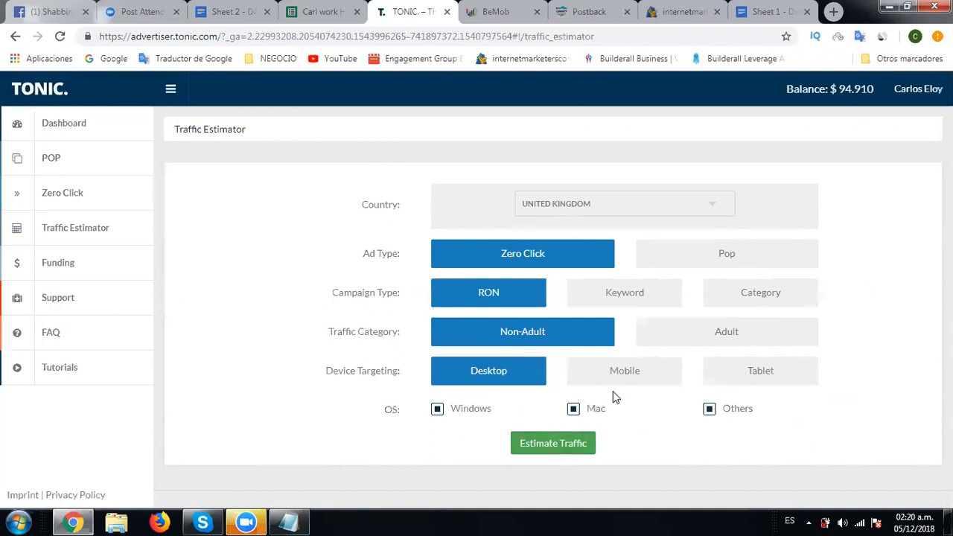
{"action": "mouse_move", "coordinate": [581, 428]}
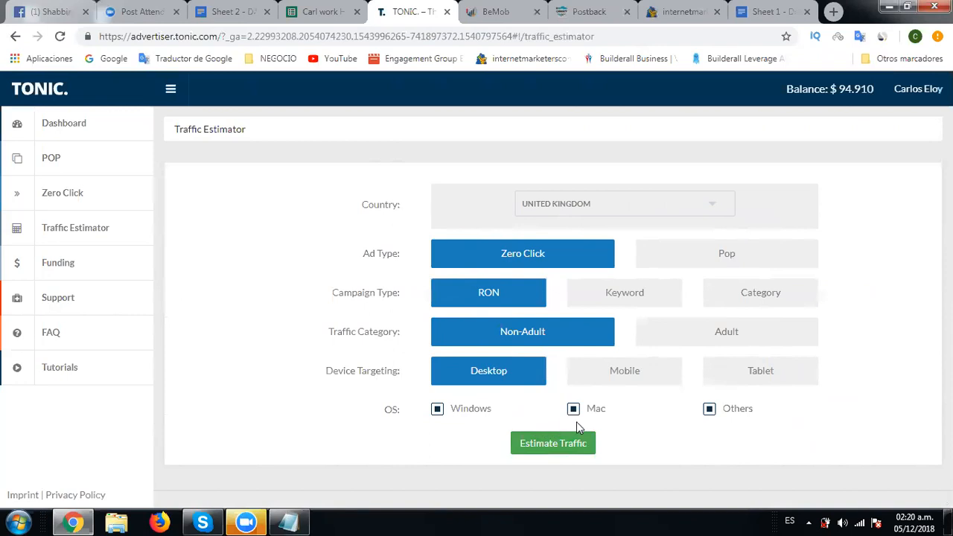
Run the estimate and highlight Chrome's 153,847 daily uniques in the results table
{"action": "left_click", "coordinate": [553, 443]}
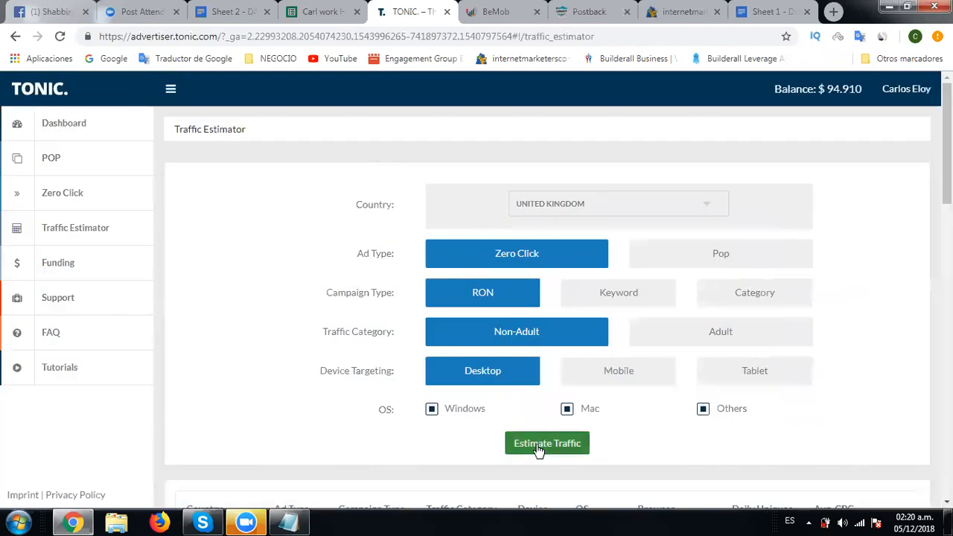
{"action": "mouse_move", "coordinate": [163, 455]}
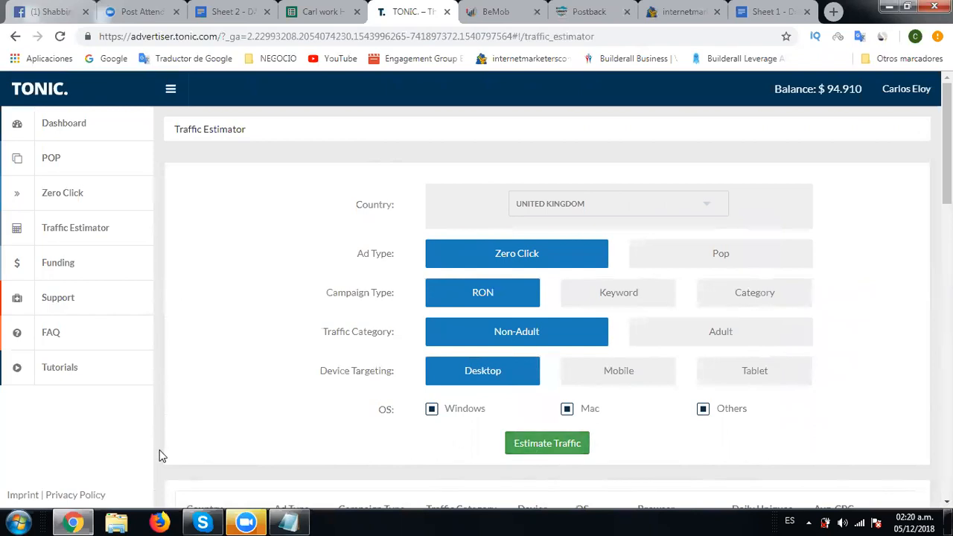
{"action": "mouse_move", "coordinate": [158, 467]}
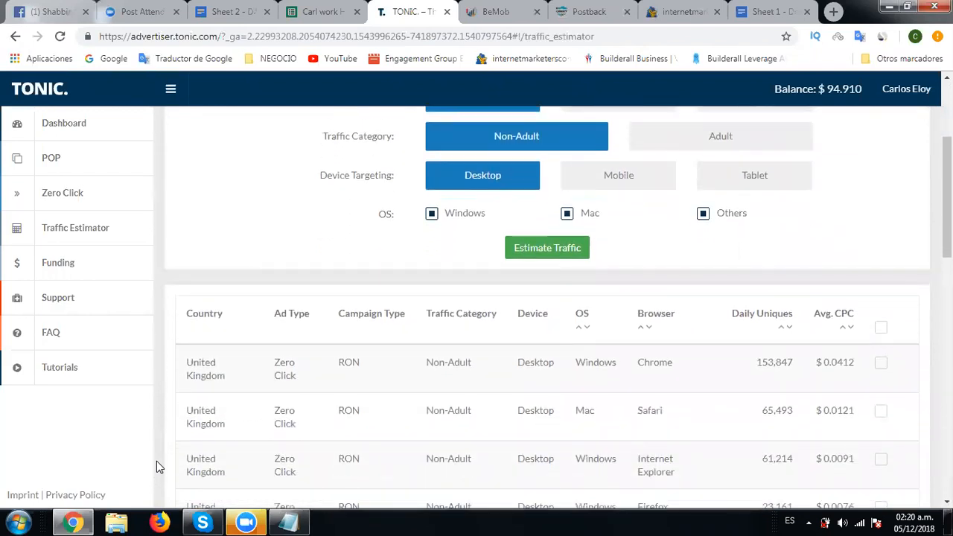
{"action": "scroll", "scroll_direction": "down", "scroll_amount": 3}
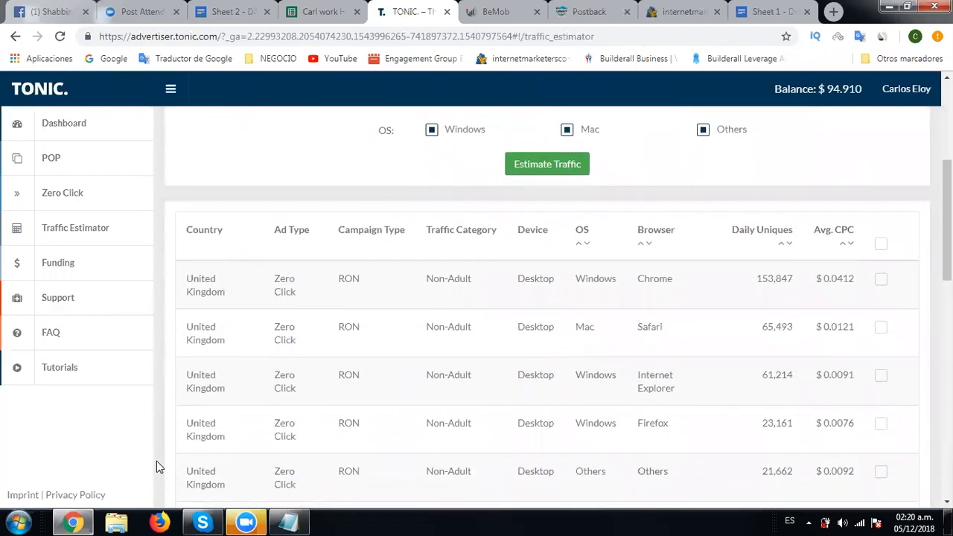
{"action": "scroll", "scroll_direction": "down", "scroll_amount": 3}
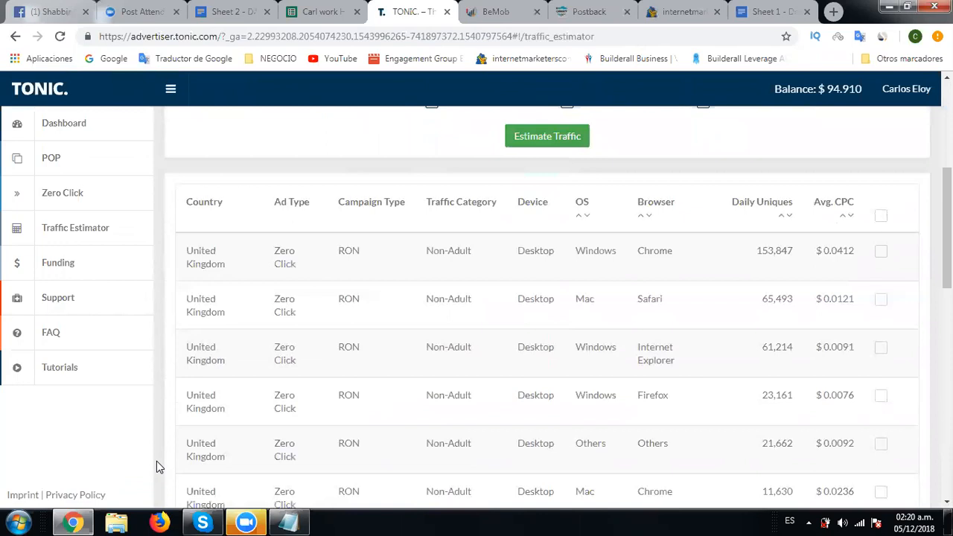
{"action": "mouse_move", "coordinate": [298, 376]}
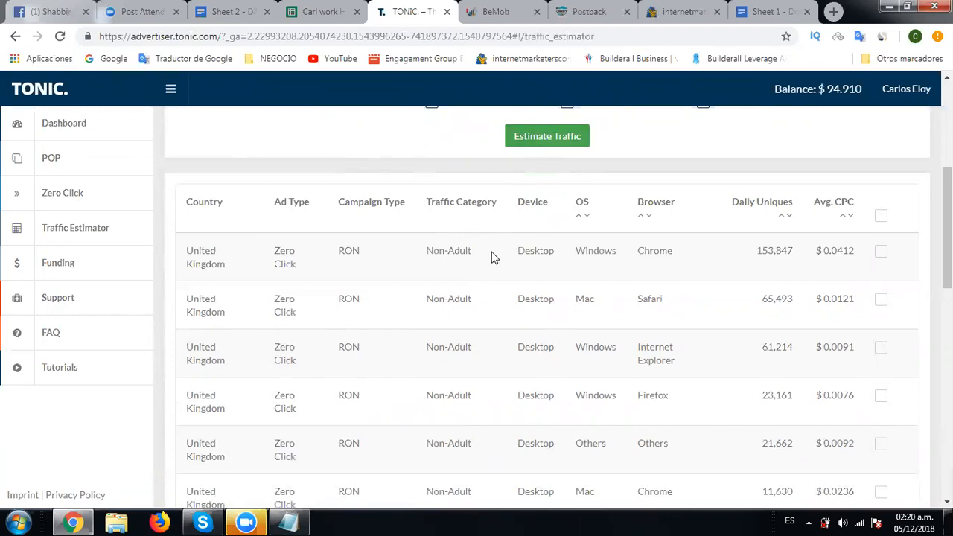
{"action": "mouse_move", "coordinate": [770, 213]}
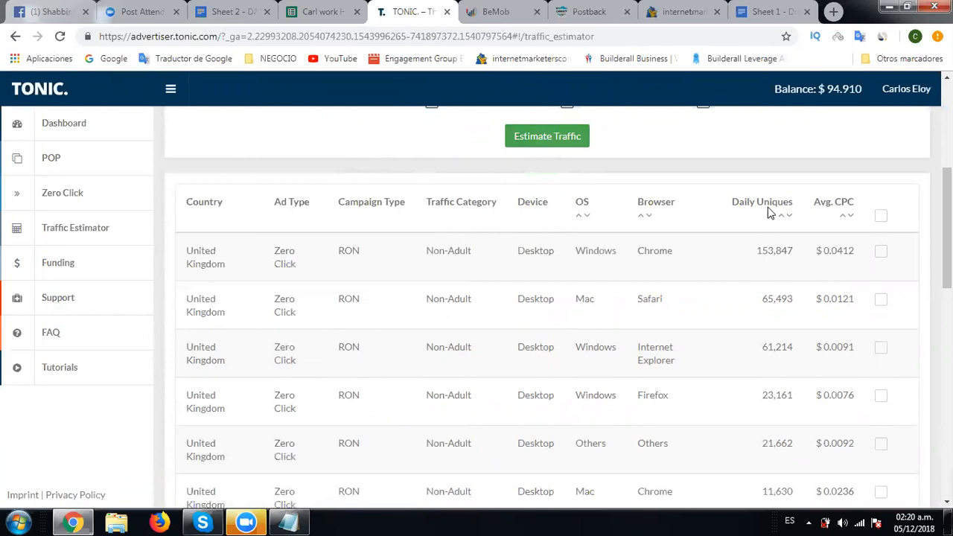
{"action": "double_click", "coordinate": [762, 250]}
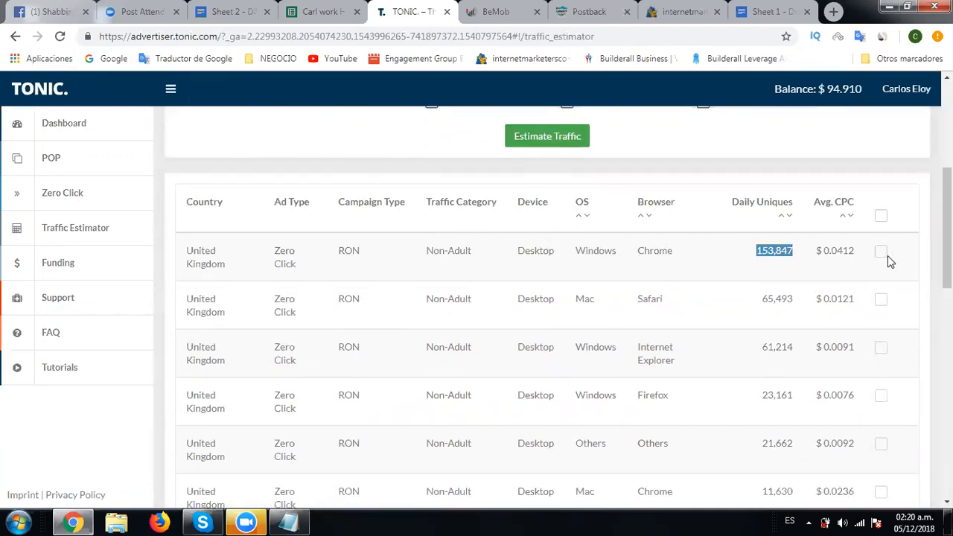
Tick the Windows Chrome, Mac Safari, Internet Explorer, Firefox and Others result rows
{"action": "left_click", "coordinate": [881, 251]}
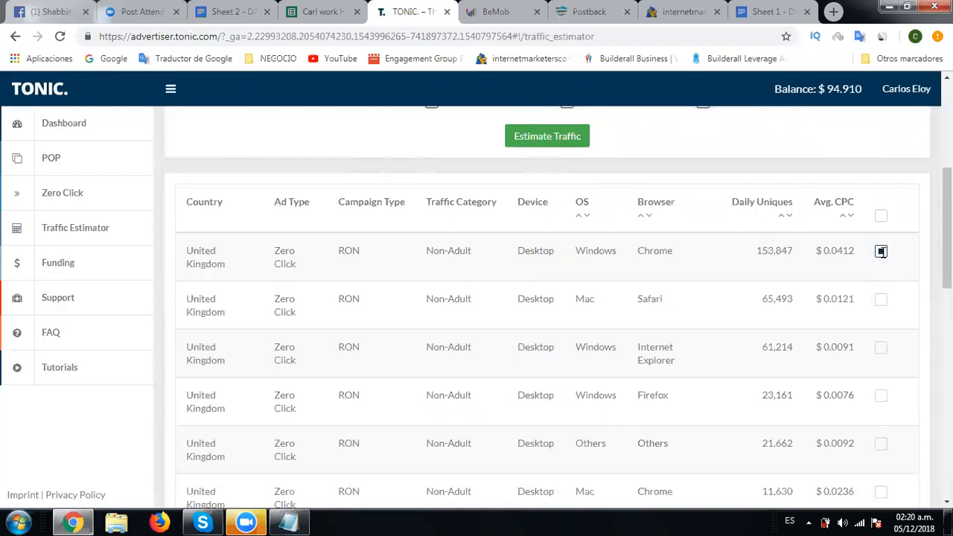
{"action": "left_click", "coordinate": [880, 250]}
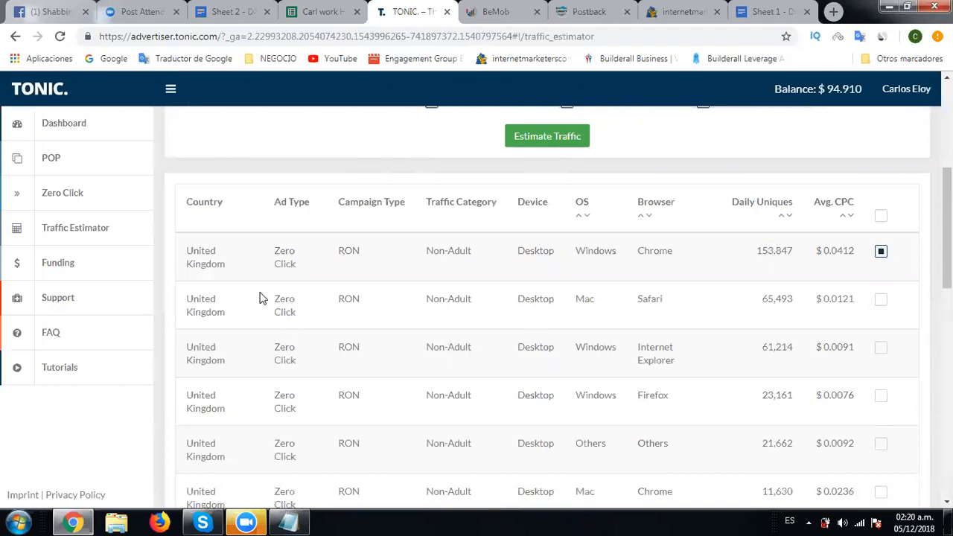
{"action": "mouse_move", "coordinate": [553, 304]}
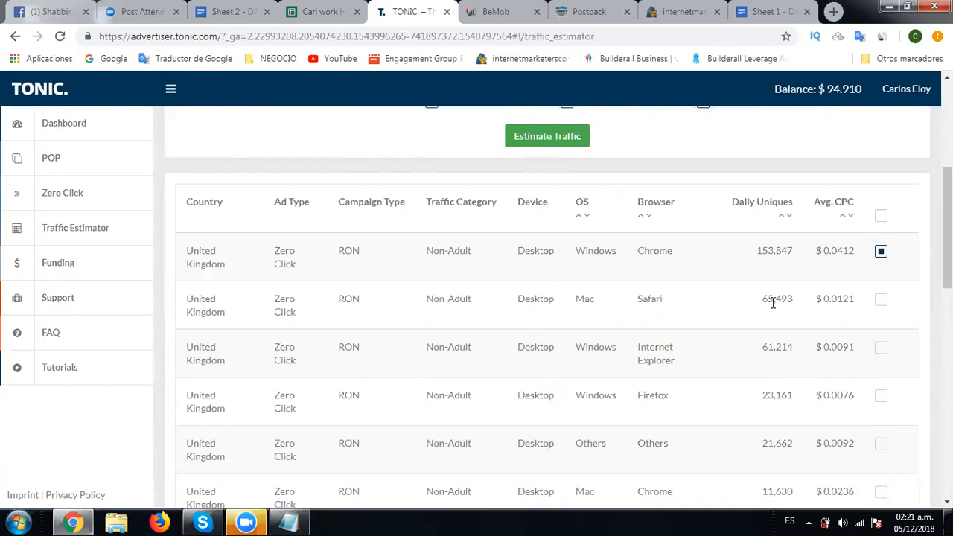
{"action": "double_click", "coordinate": [776, 299]}
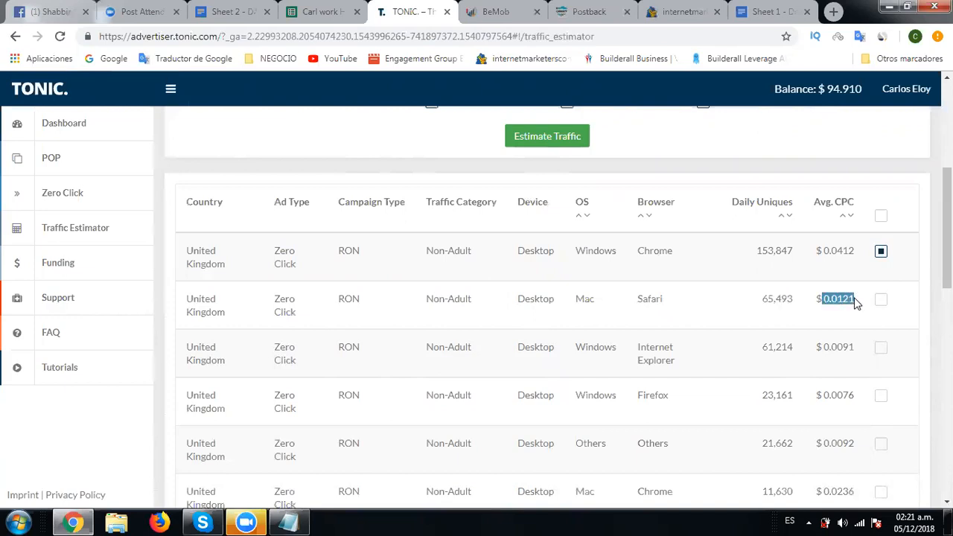
{"action": "left_click", "coordinate": [881, 300]}
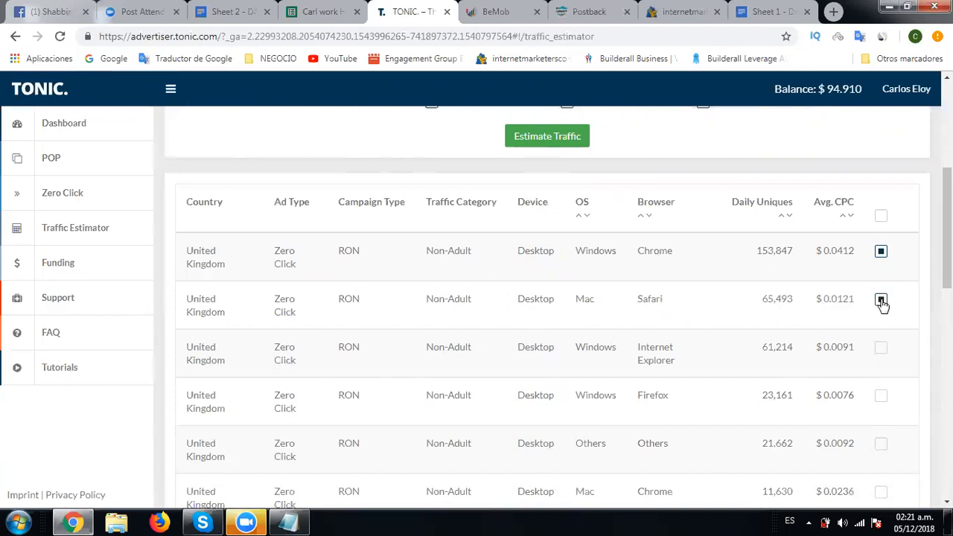
{"action": "left_click", "coordinate": [881, 299]}
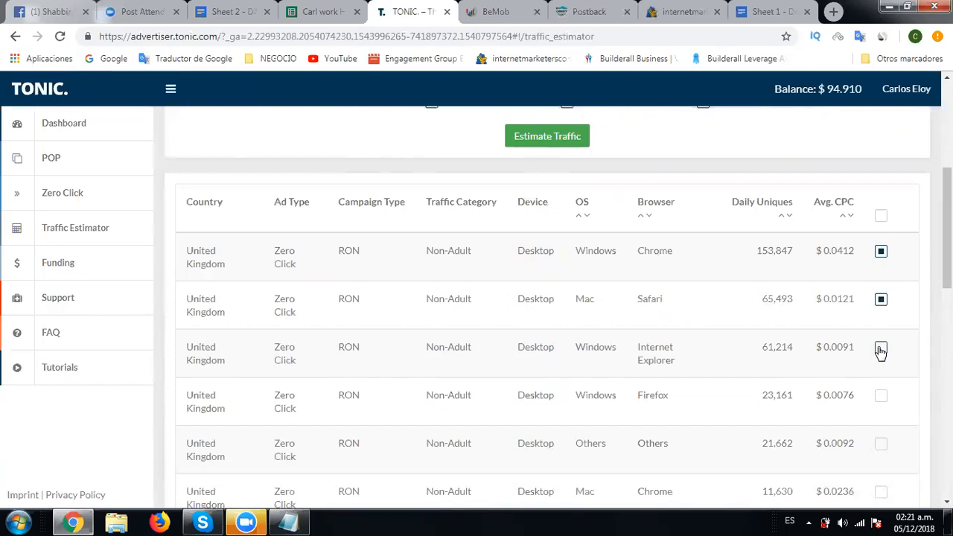
{"action": "left_click", "coordinate": [881, 347]}
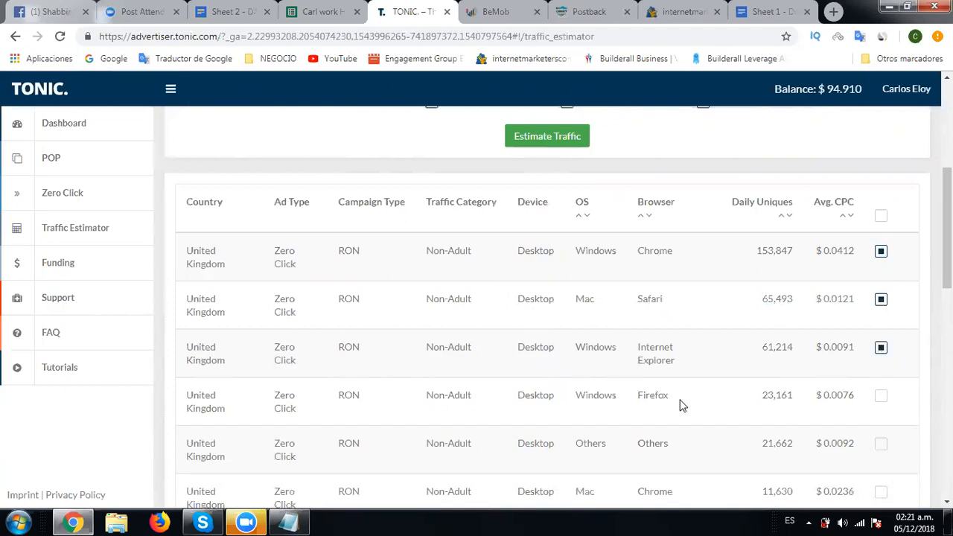
{"action": "left_click", "coordinate": [880, 396]}
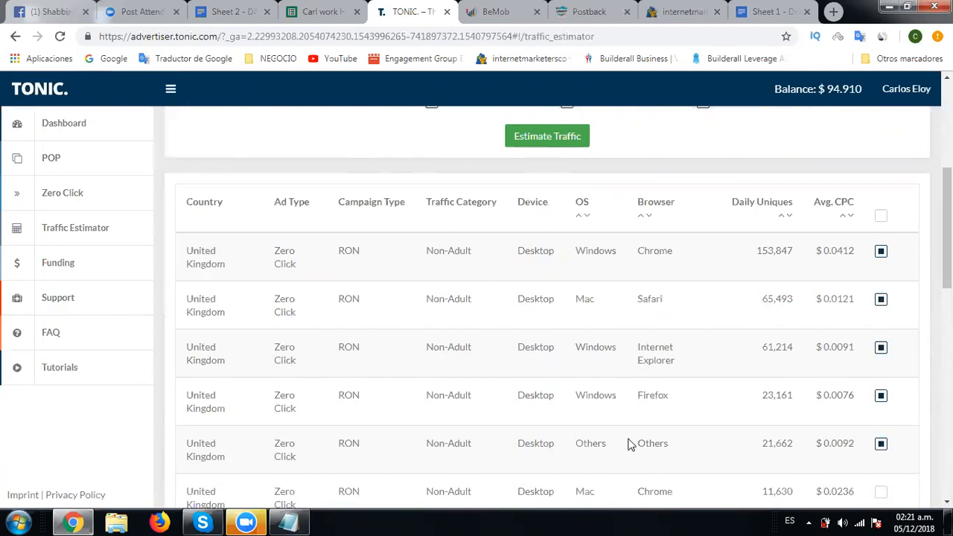
{"action": "mouse_move", "coordinate": [651, 446]}
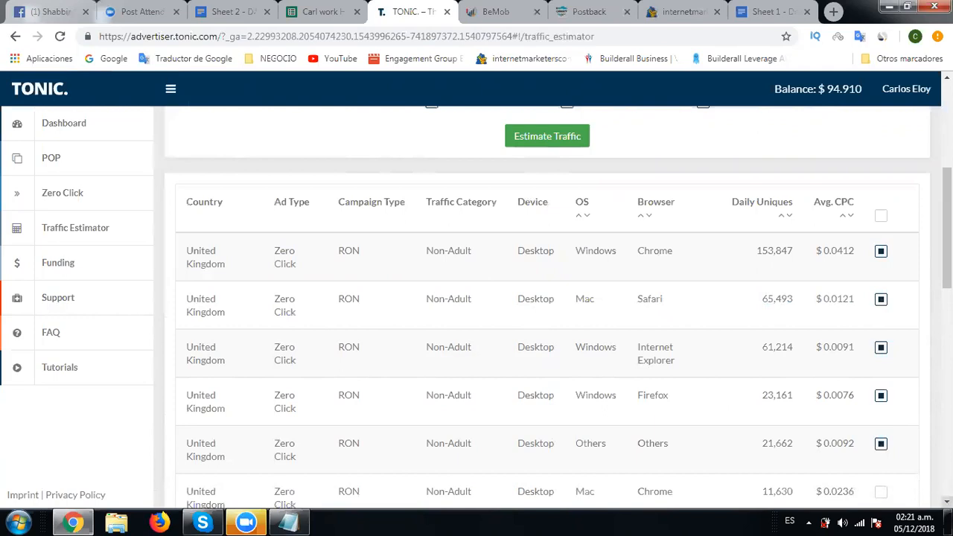
Also tick the Mac Chrome, Windows Others, Windows Opera, Mac Firefox and Others Chrome rows
{"action": "scroll", "scroll_direction": "down", "scroll_amount": 3}
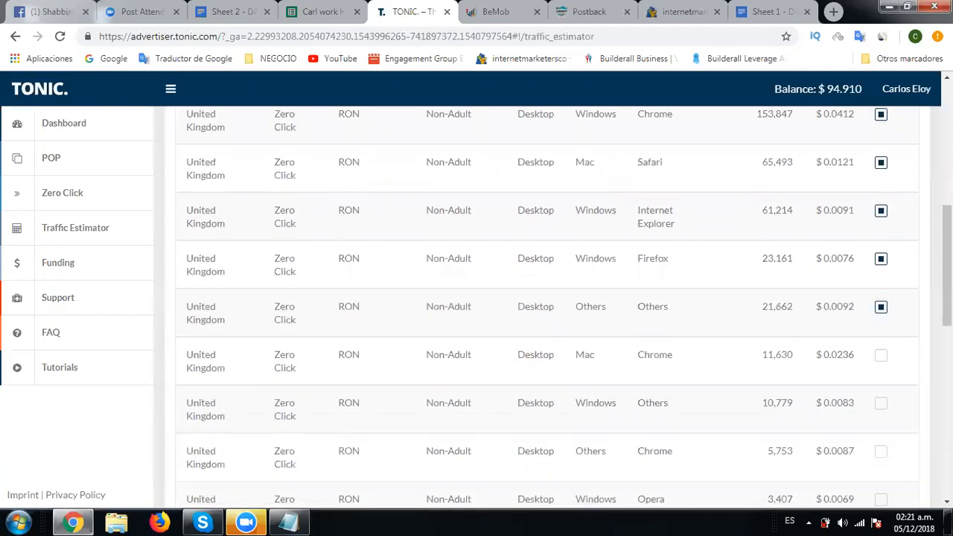
{"action": "scroll", "scroll_direction": "down", "scroll_amount": 3}
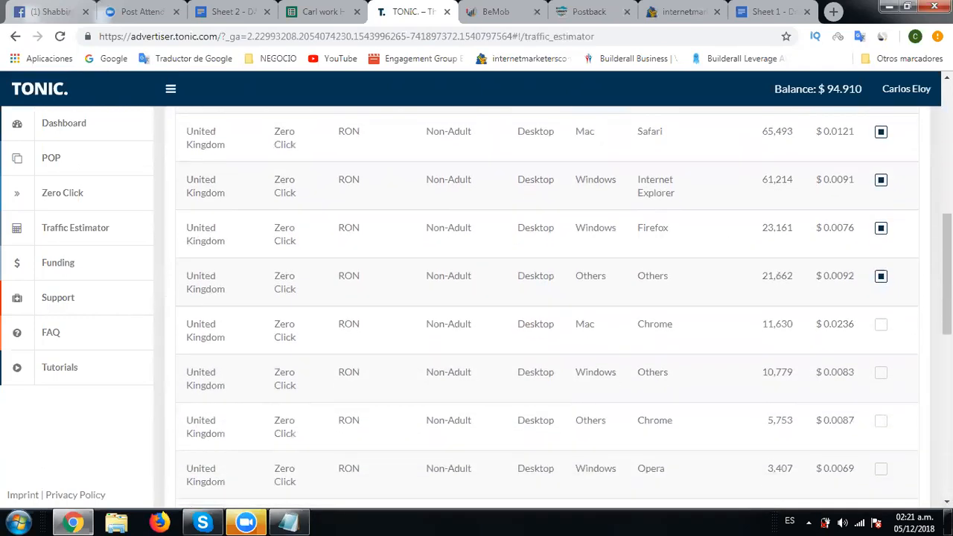
{"action": "scroll", "scroll_direction": "down", "scroll_amount": 3}
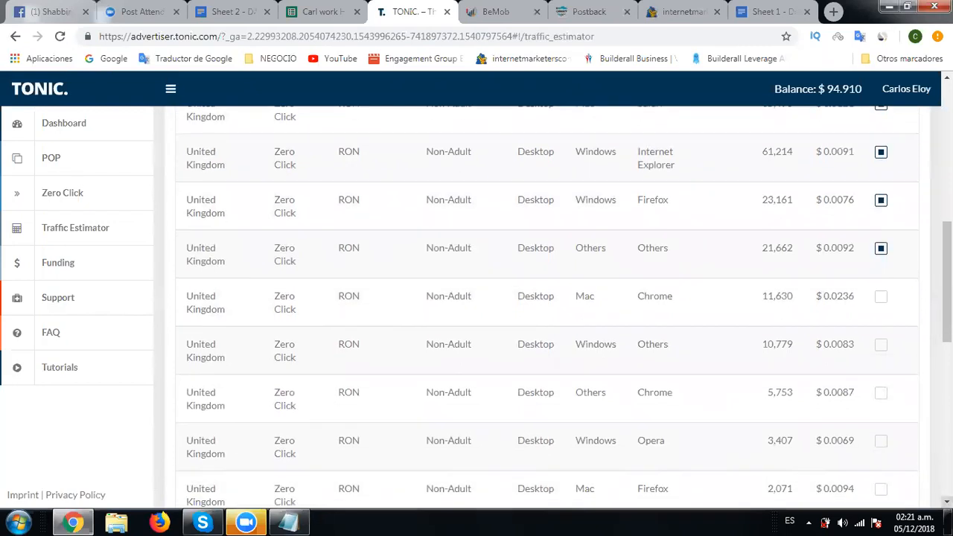
{"action": "mouse_move", "coordinate": [851, 294]}
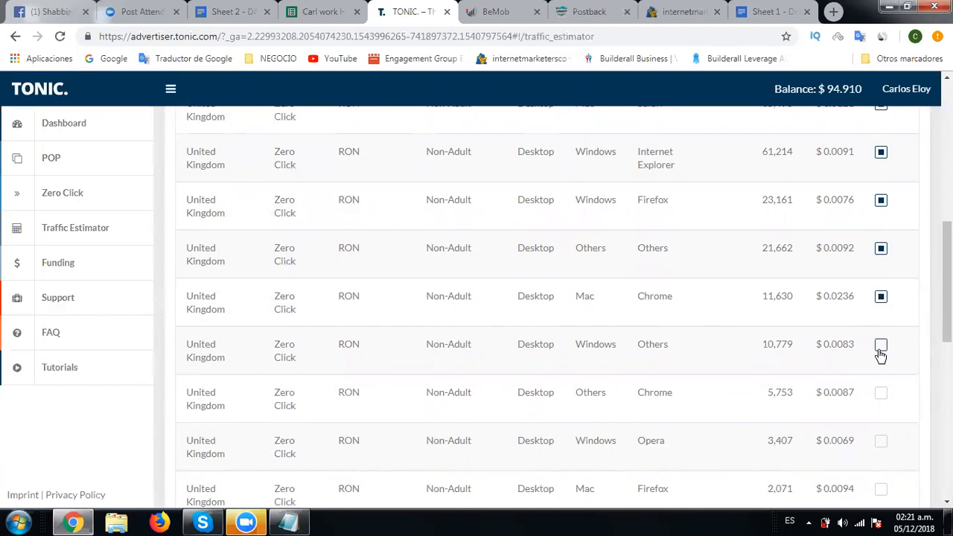
{"action": "left_click", "coordinate": [881, 344]}
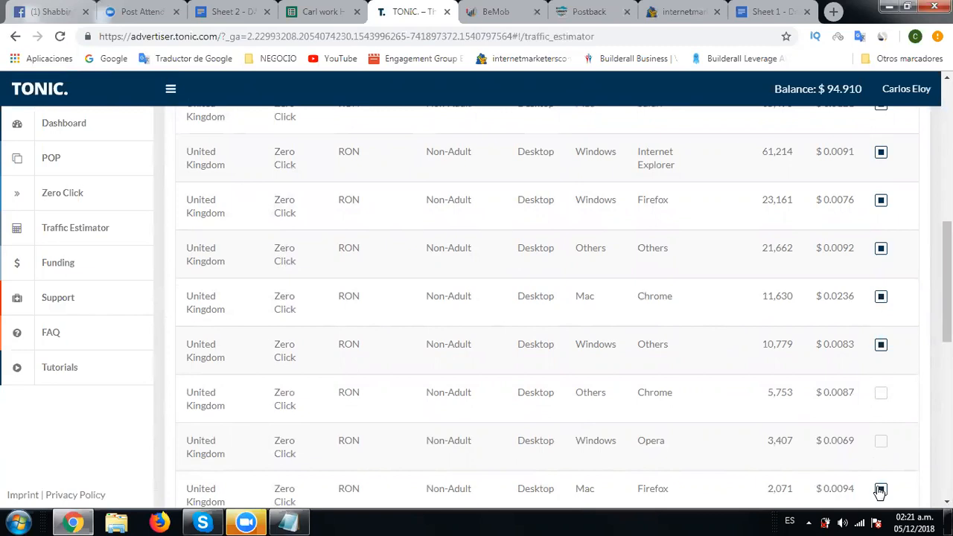
{"action": "left_click", "coordinate": [881, 440]}
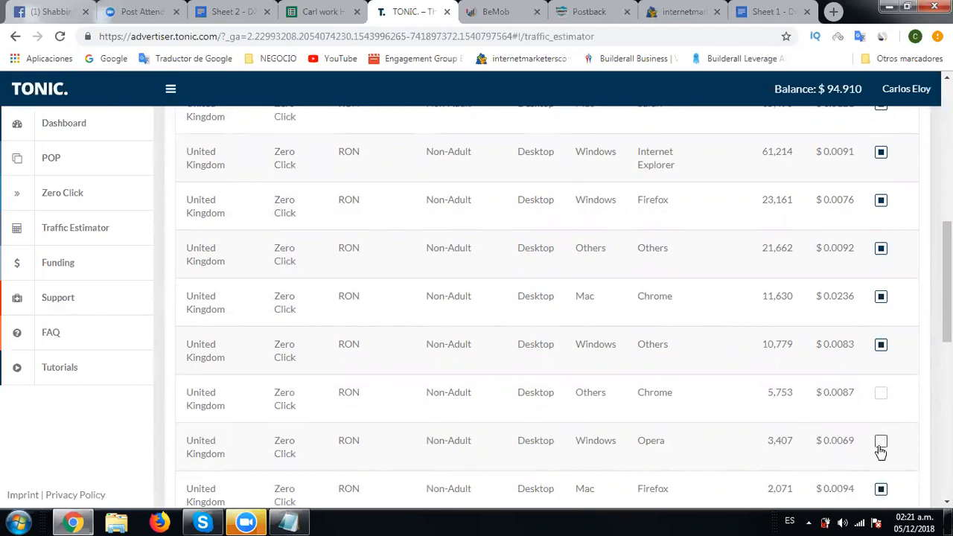
{"action": "left_click", "coordinate": [881, 440]}
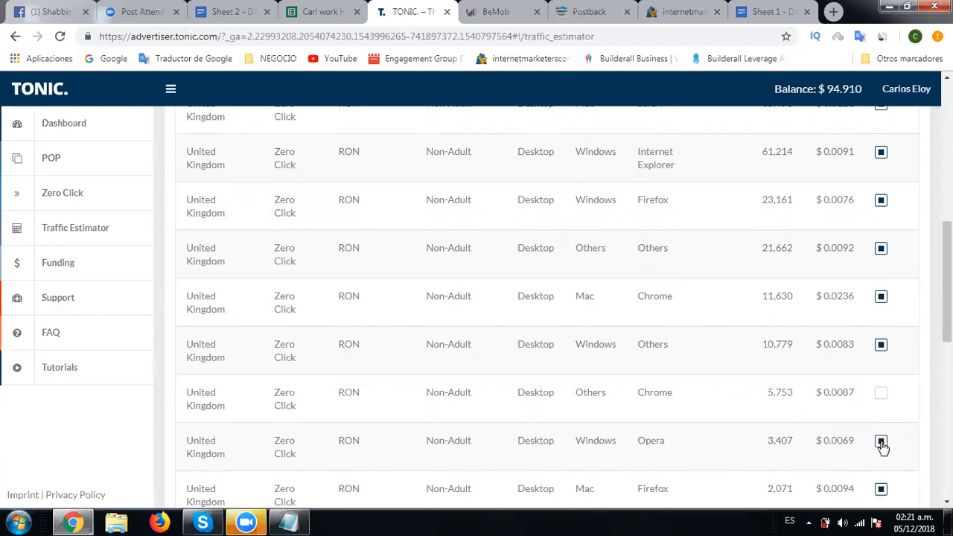
{"action": "left_click", "coordinate": [881, 392]}
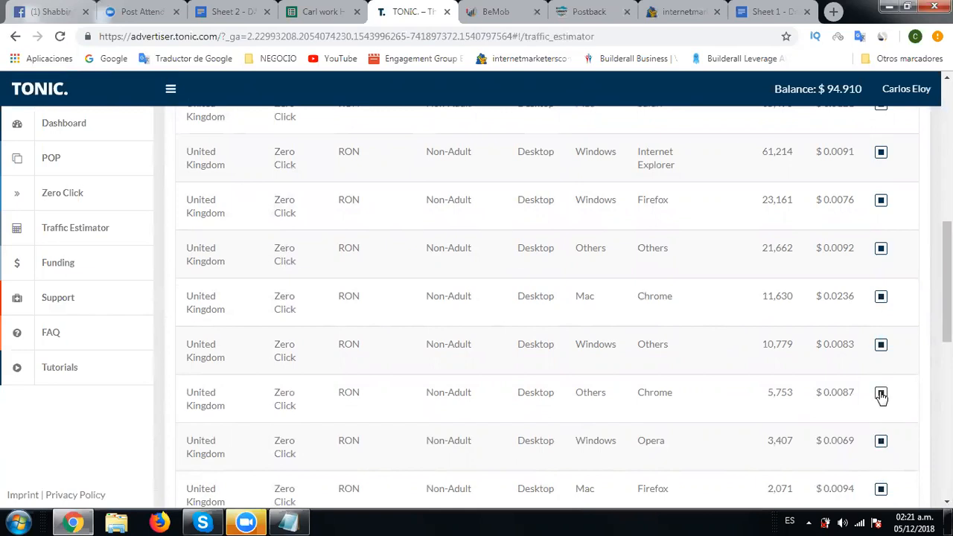
{"action": "scroll", "scroll_direction": "down", "scroll_amount": 3}
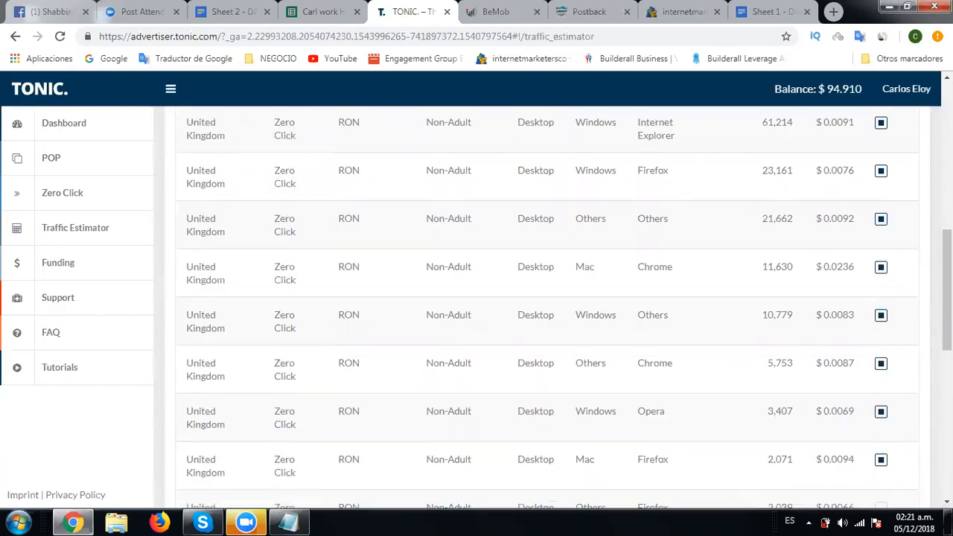
{"action": "scroll", "scroll_direction": "down", "scroll_amount": 3}
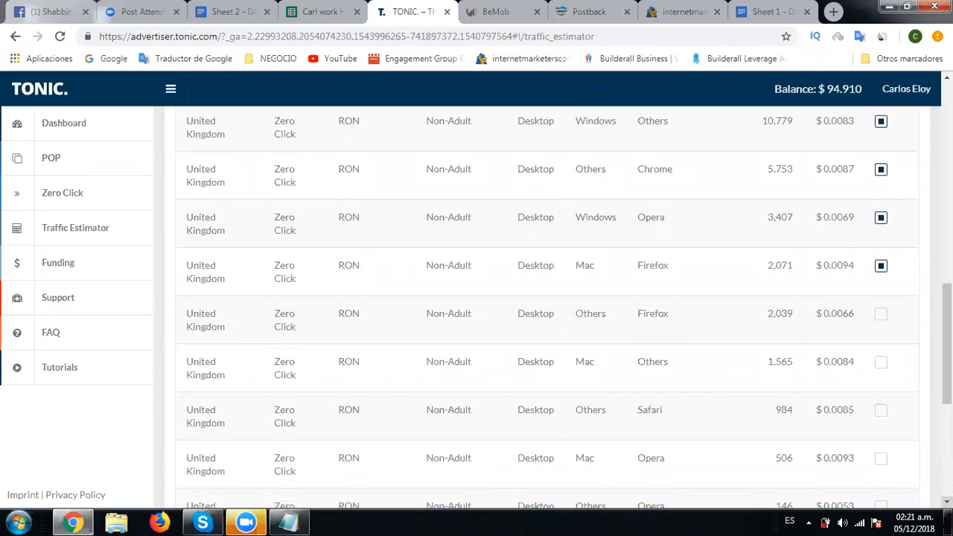
{"action": "scroll", "scroll_direction": "down", "scroll_amount": 3}
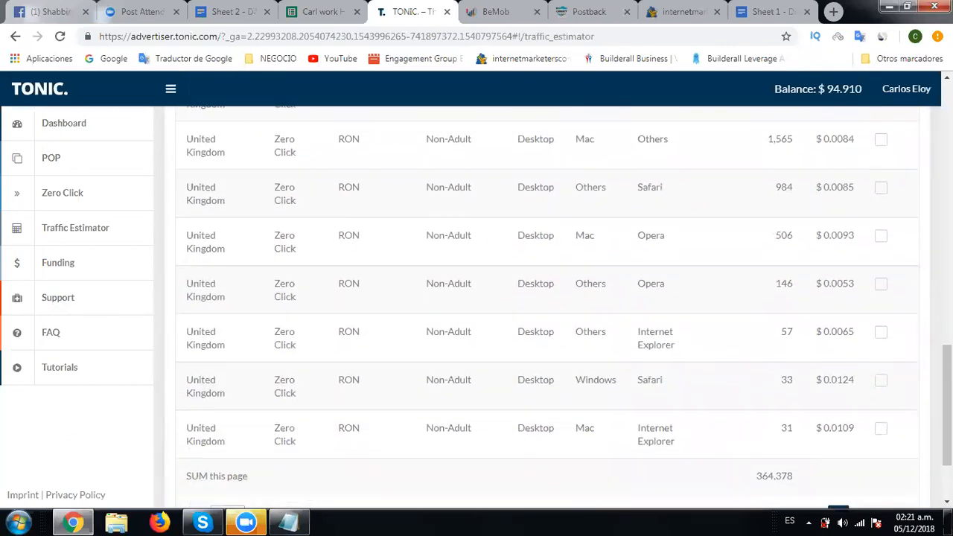
Create a new campaign from the selection, prefilled with the name RON-GB-DESKTOP-
{"action": "scroll", "scroll_direction": "down", "scroll_amount": 3}
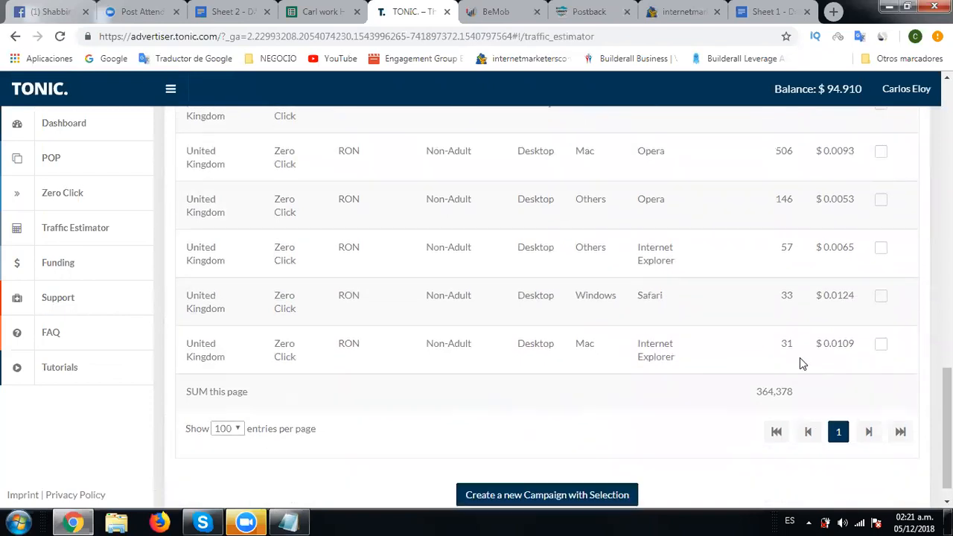
{"action": "mouse_move", "coordinate": [819, 311]}
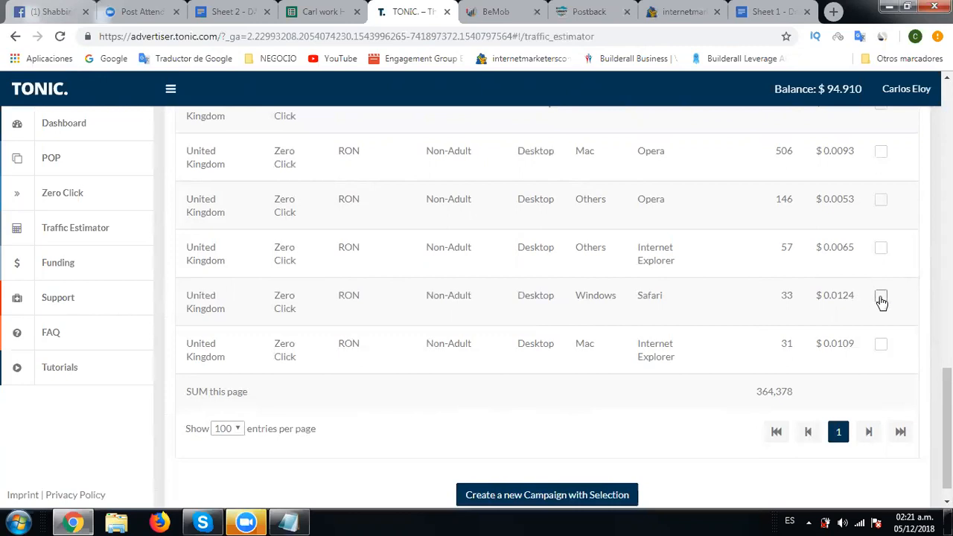
{"action": "mouse_move", "coordinate": [828, 292]}
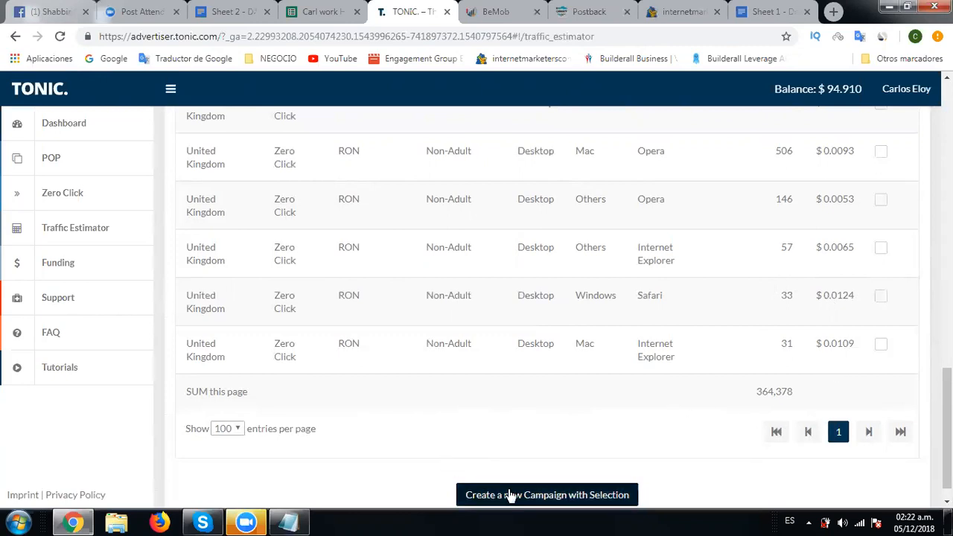
{"action": "mouse_move", "coordinate": [547, 494]}
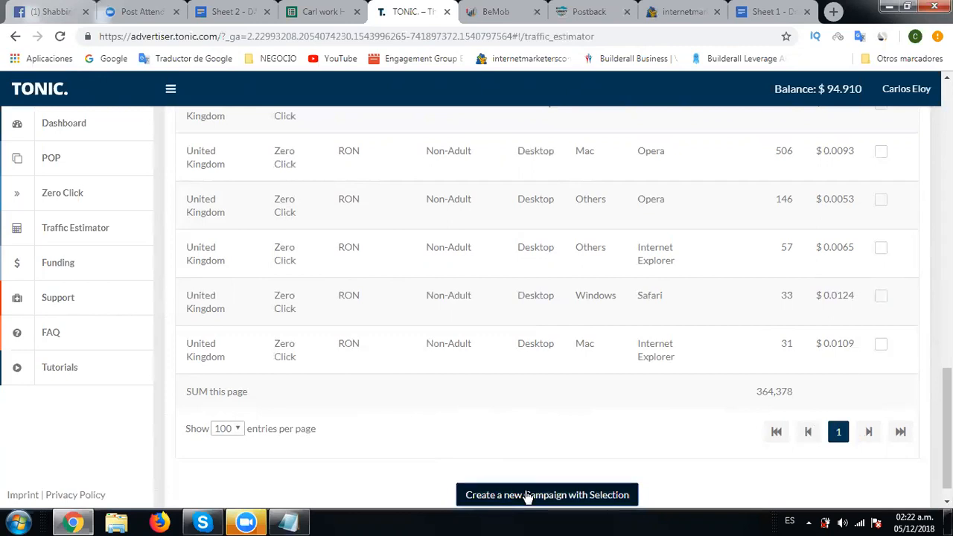
{"action": "left_click", "coordinate": [548, 495]}
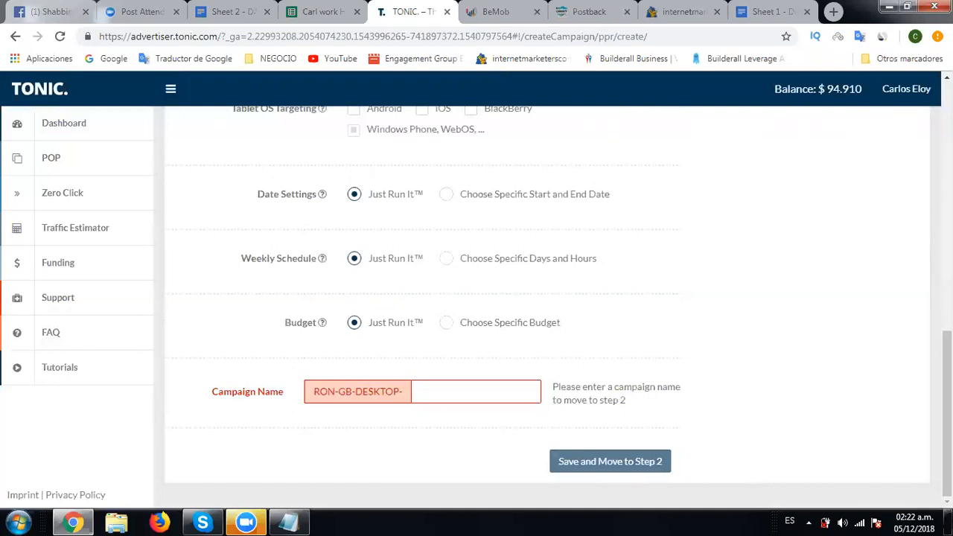
{"action": "scroll", "scroll_direction": "up", "scroll_amount": 3}
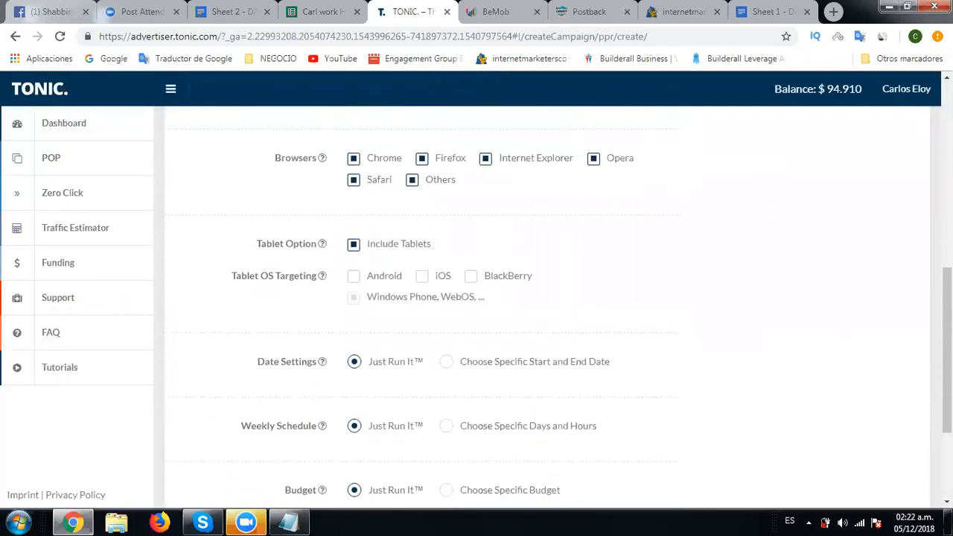
{"action": "scroll", "scroll_direction": "up", "scroll_amount": 3}
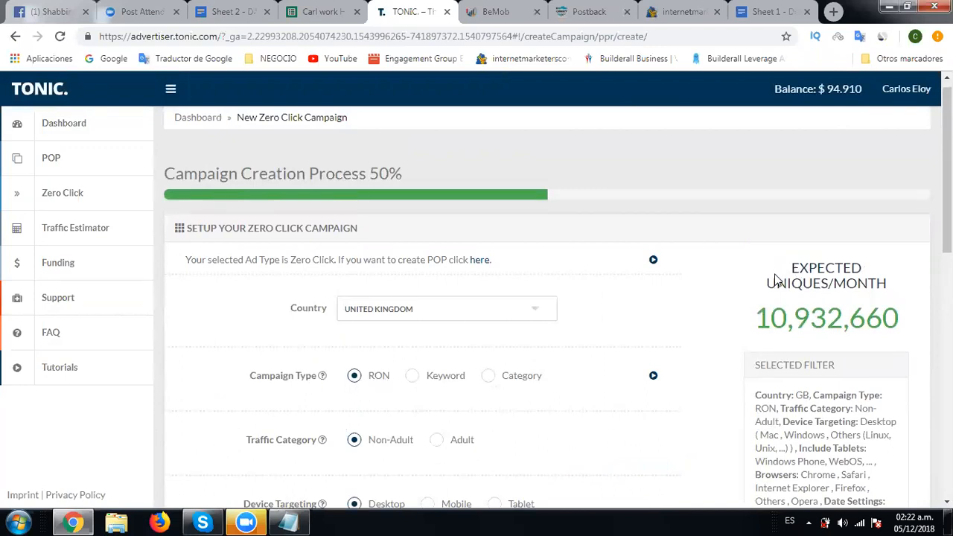
{"action": "double_click", "coordinate": [782, 283]}
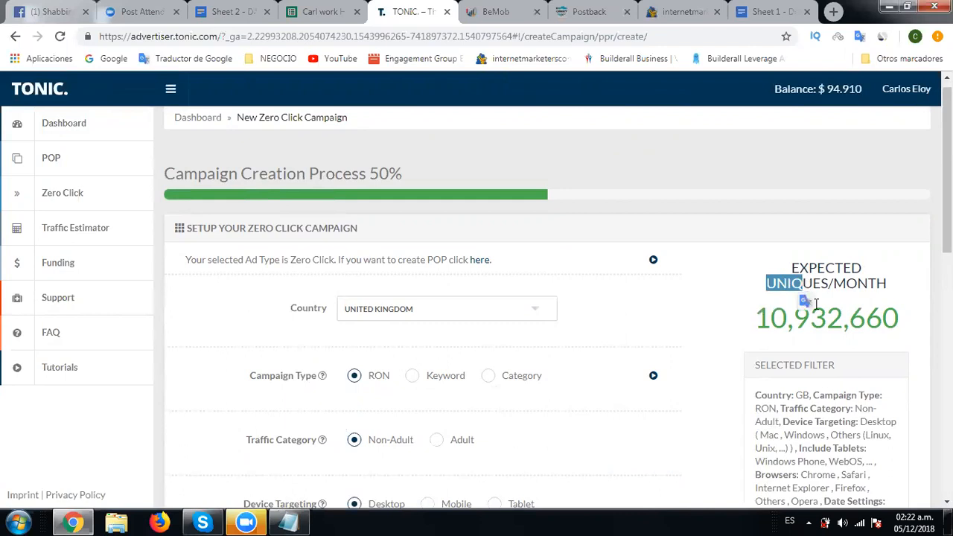
{"action": "mouse_move", "coordinate": [869, 335]}
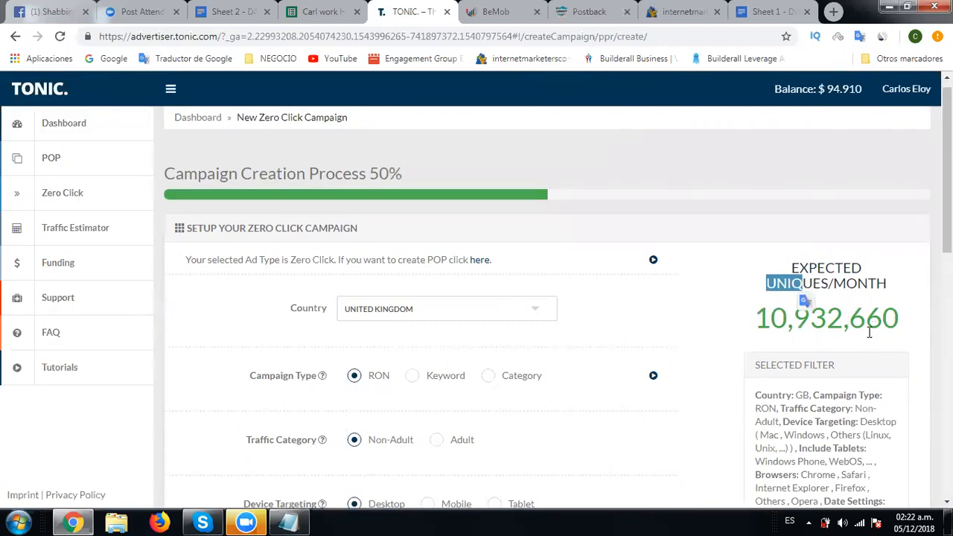
{"action": "mouse_move", "coordinate": [805, 333]}
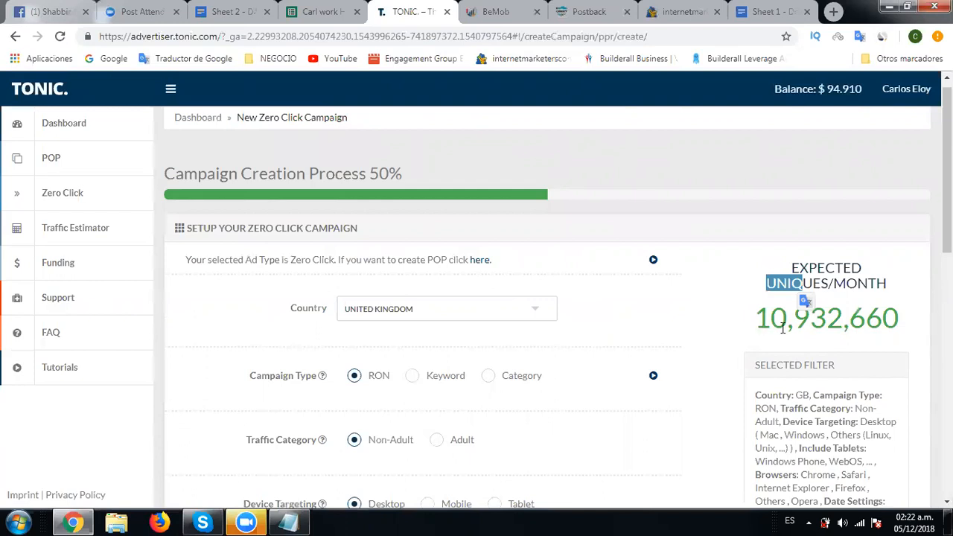
{"action": "mouse_move", "coordinate": [835, 300]}
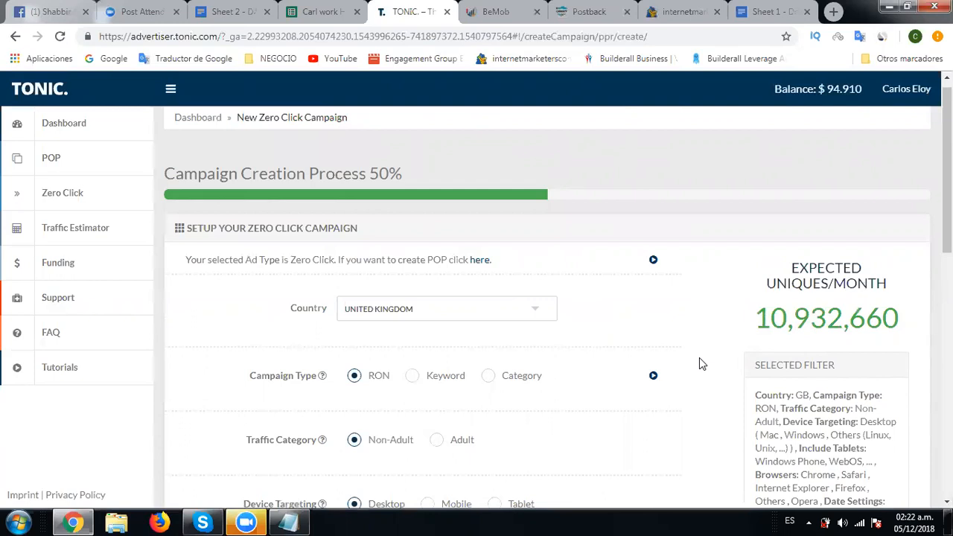
Uncheck Include Tablets, bringing expected monthly uniques to 10,931,340
{"action": "scroll", "scroll_direction": "down", "scroll_amount": 3}
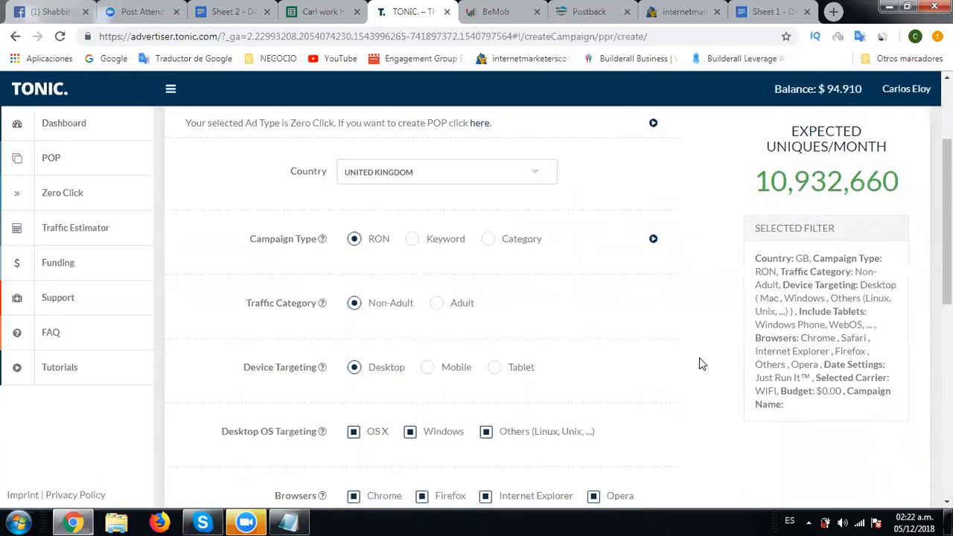
{"action": "scroll", "scroll_direction": "down", "scroll_amount": 3}
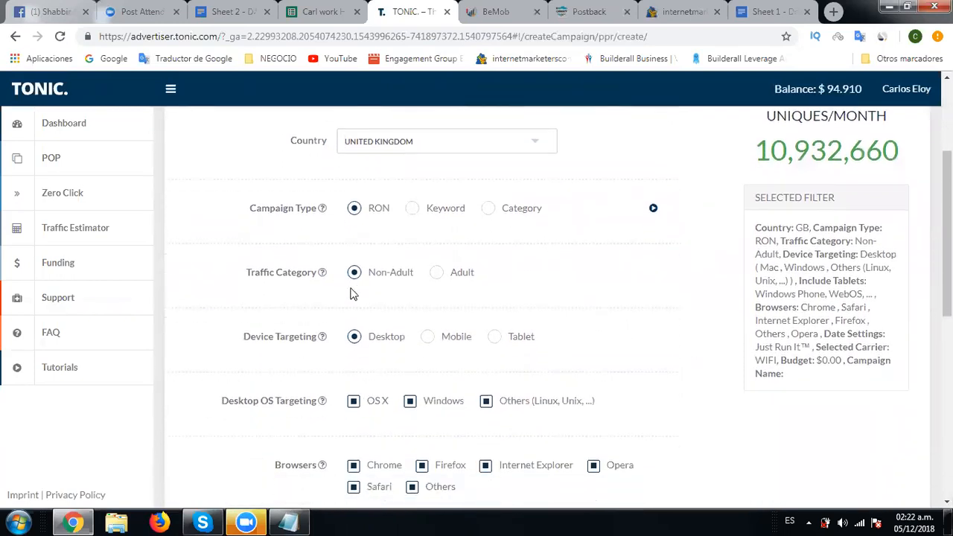
{"action": "scroll", "scroll_direction": "down", "scroll_amount": 3}
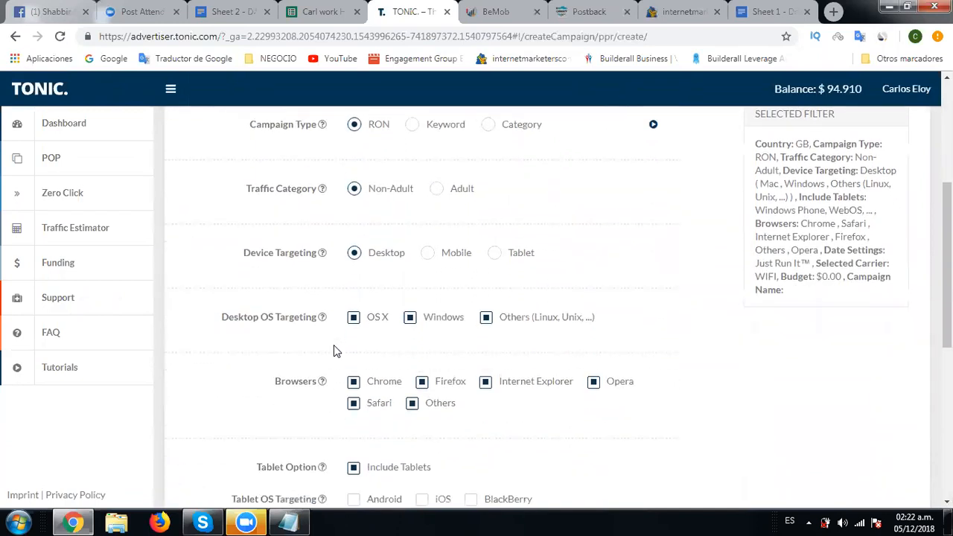
{"action": "scroll", "scroll_direction": "down", "scroll_amount": 3}
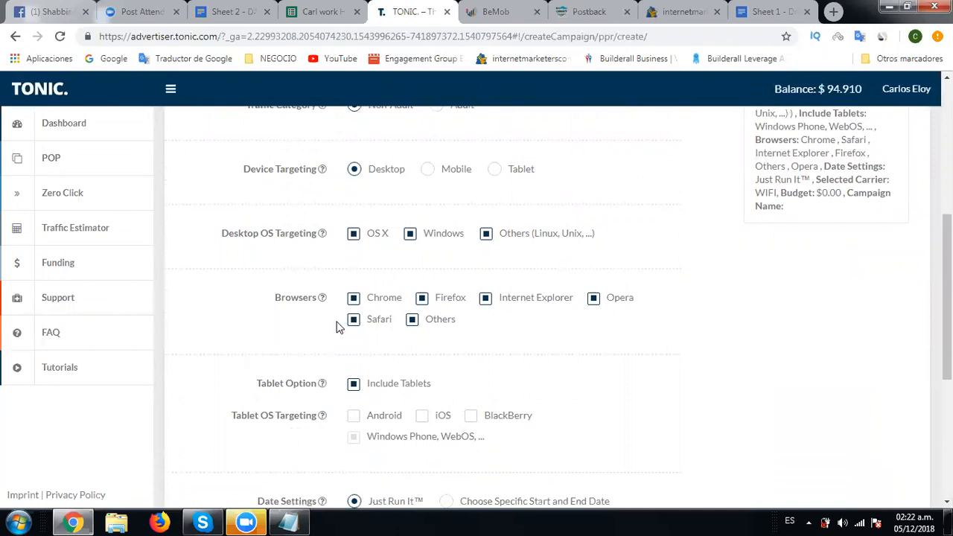
{"action": "scroll", "scroll_direction": "down", "scroll_amount": 3}
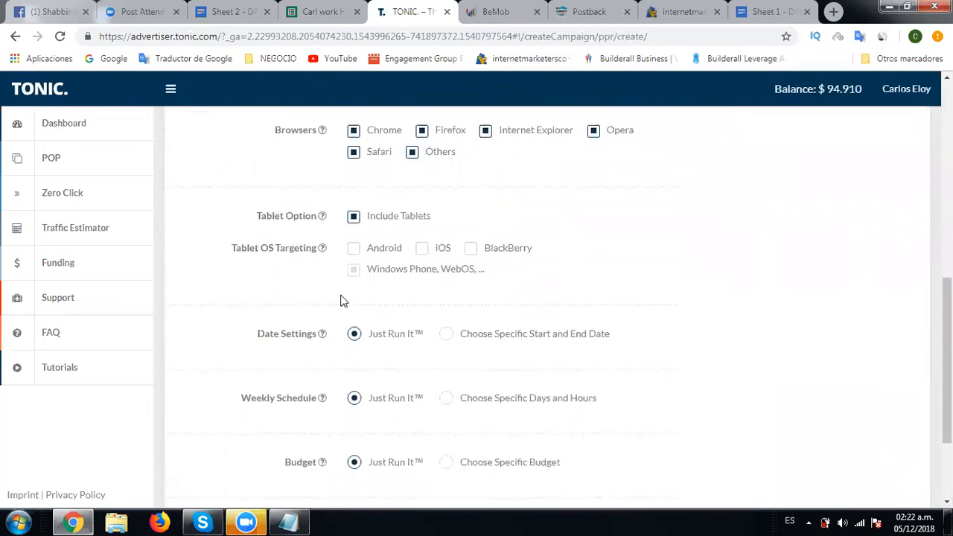
{"action": "left_click", "coordinate": [353, 216]}
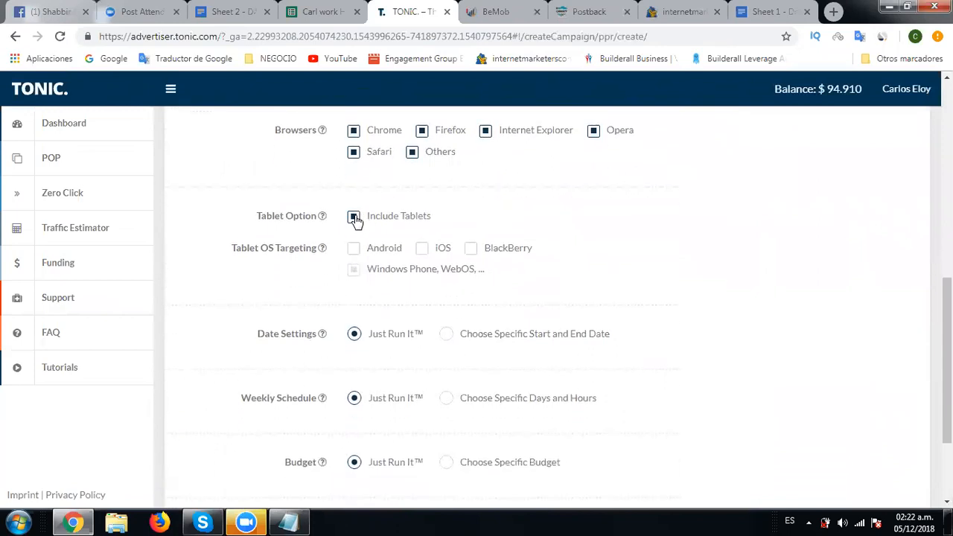
{"action": "left_click", "coordinate": [353, 216]}
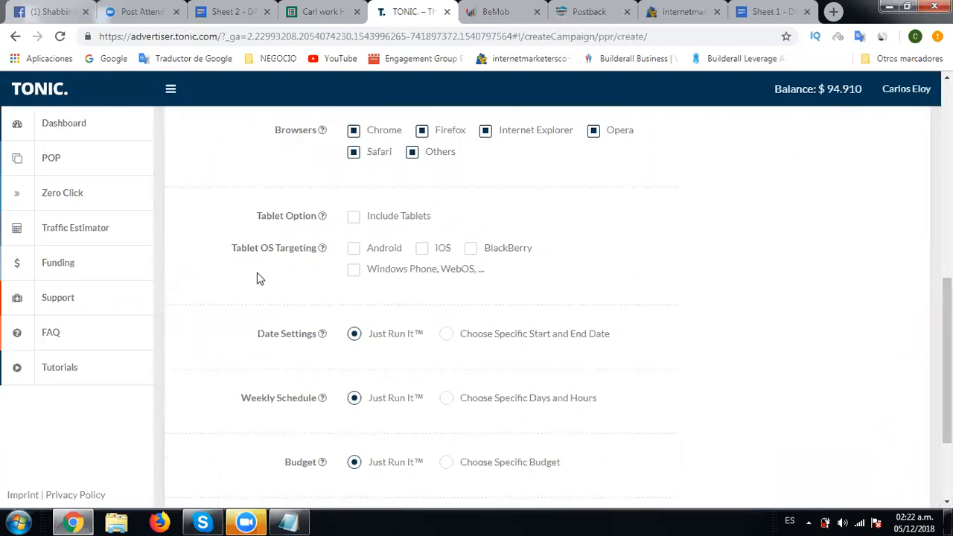
{"action": "mouse_move", "coordinate": [316, 273]}
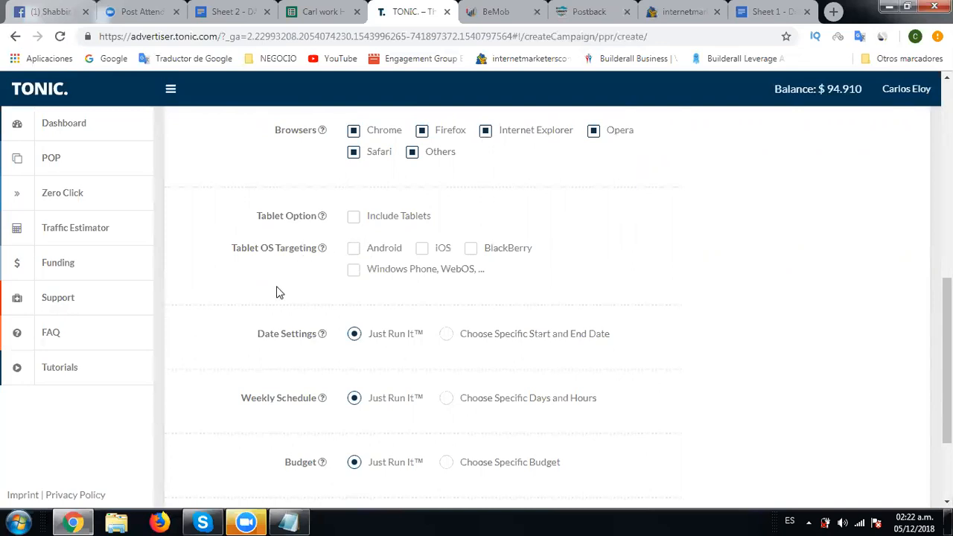
{"action": "scroll", "scroll_direction": "down", "scroll_amount": 3}
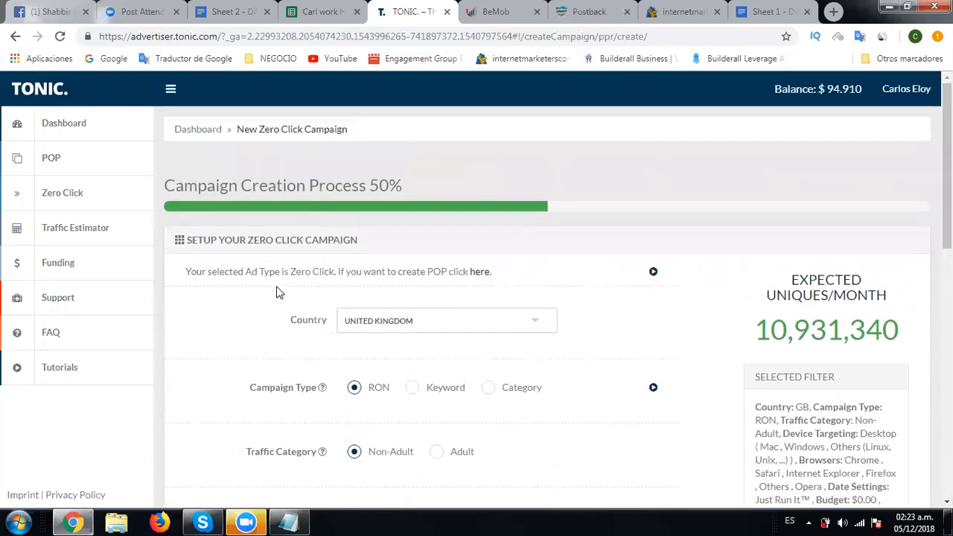
Switch to Choose Specific Budget and cut the amount from 100 to 10
{"action": "scroll", "scroll_direction": "down", "scroll_amount": 3}
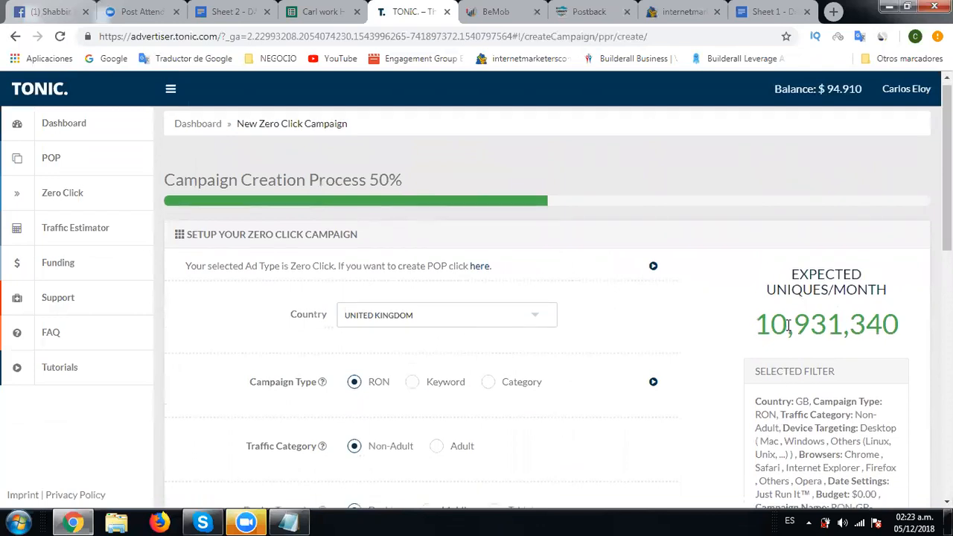
{"action": "scroll", "scroll_direction": "down", "scroll_amount": 3}
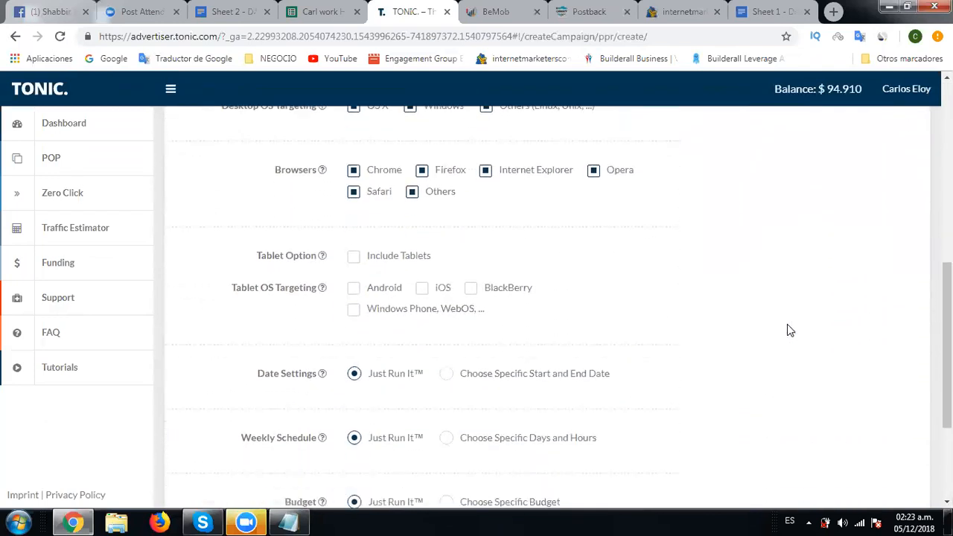
{"action": "scroll", "scroll_direction": "down", "scroll_amount": 3}
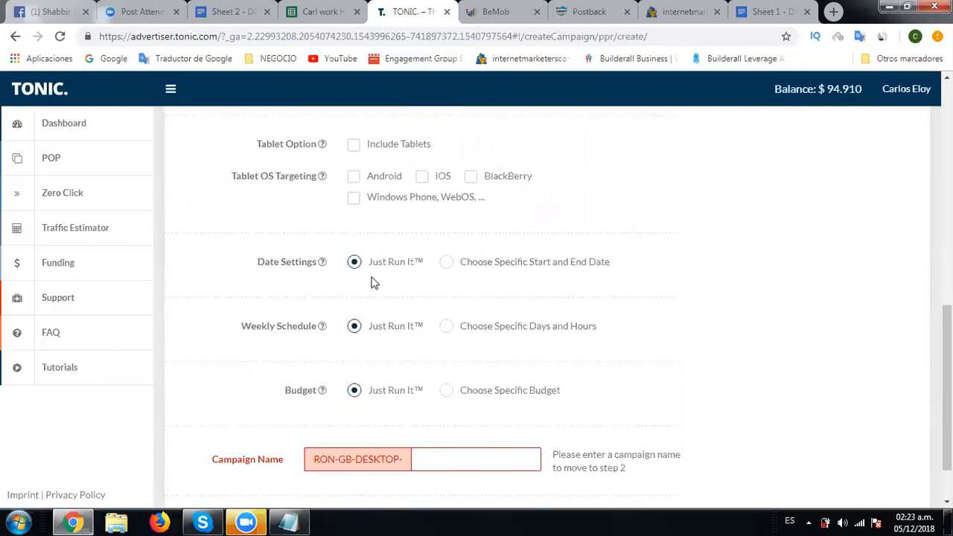
{"action": "mouse_move", "coordinate": [324, 393]}
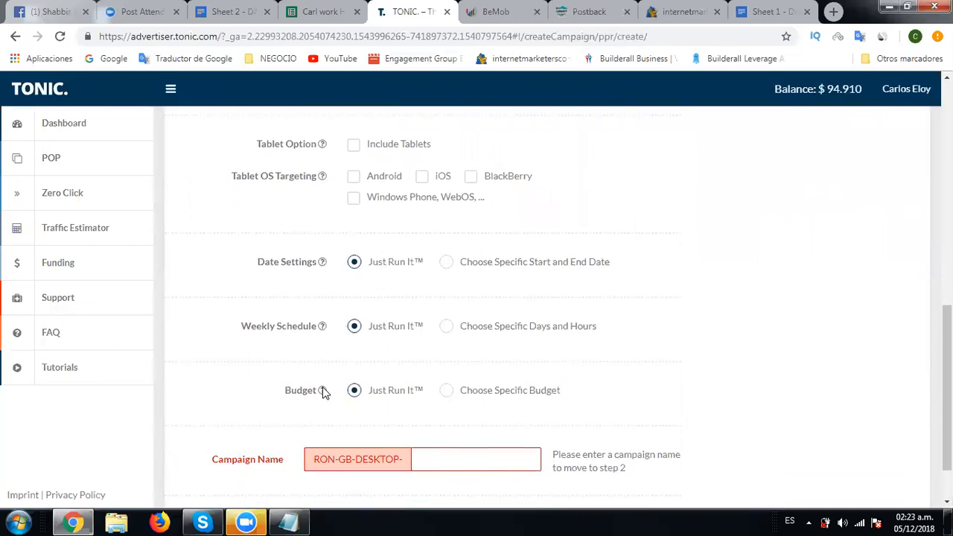
{"action": "left_click", "coordinate": [473, 458]}
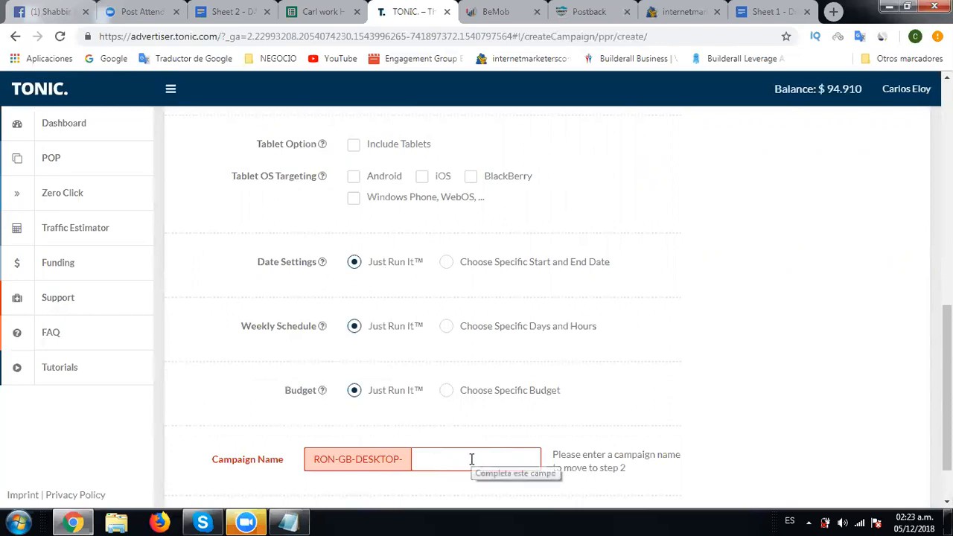
{"action": "mouse_move", "coordinate": [445, 447]}
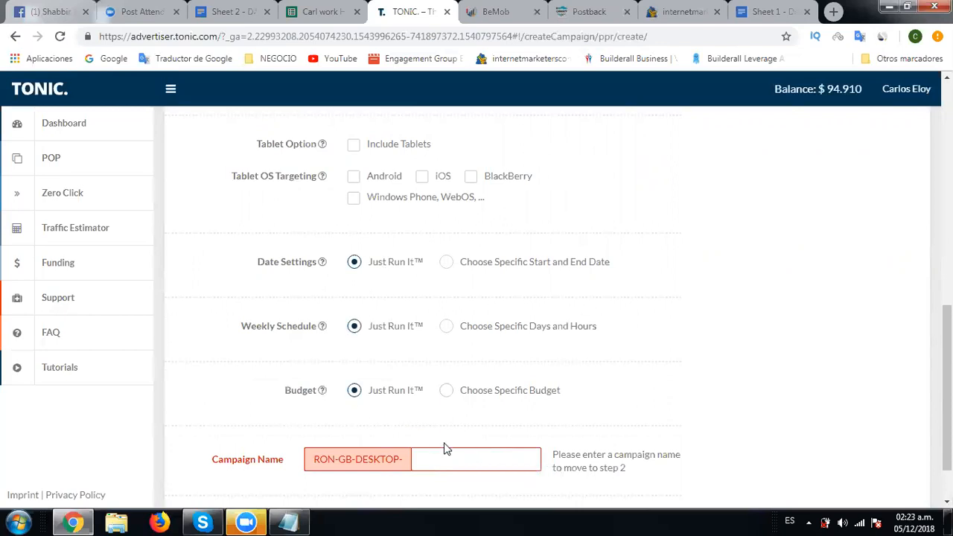
{"action": "mouse_move", "coordinate": [446, 390]}
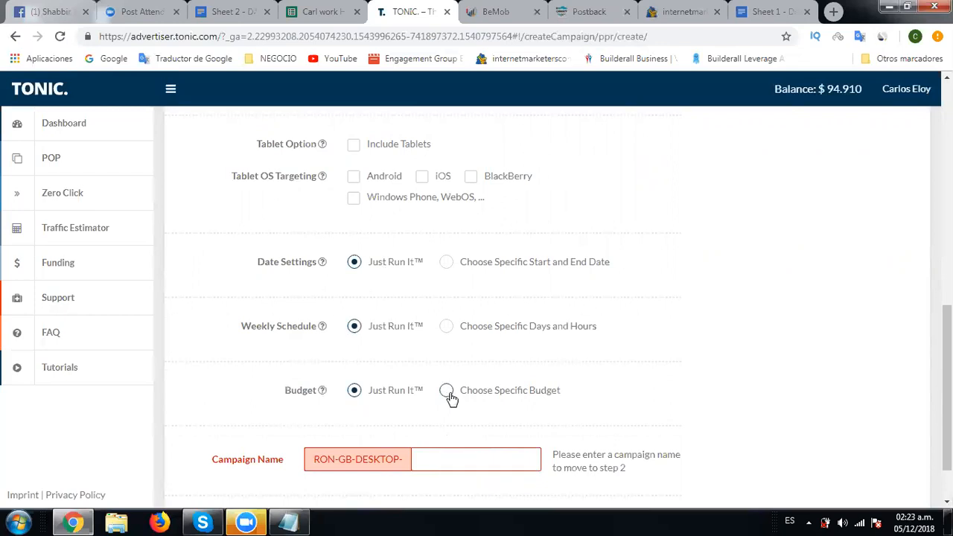
{"action": "left_click", "coordinate": [446, 390]}
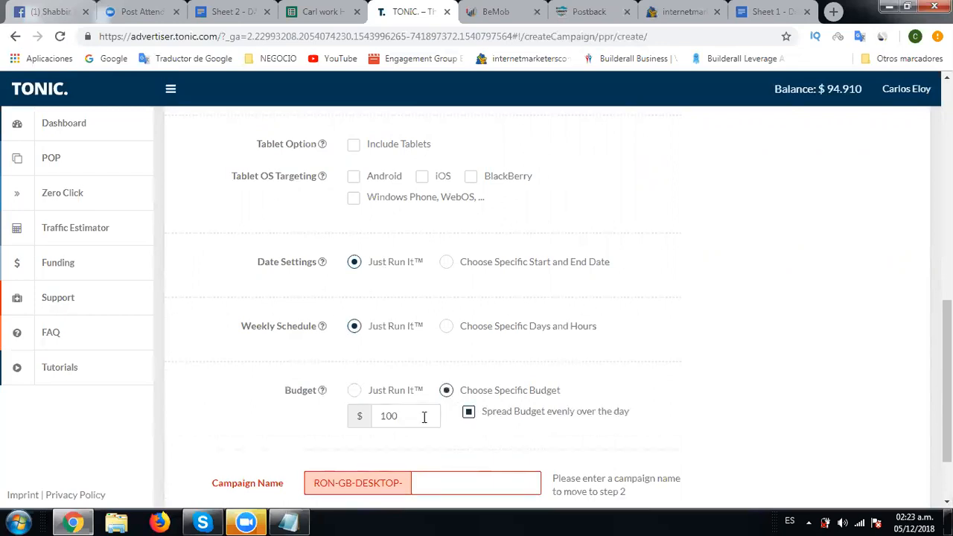
{"action": "left_click", "coordinate": [394, 415]}
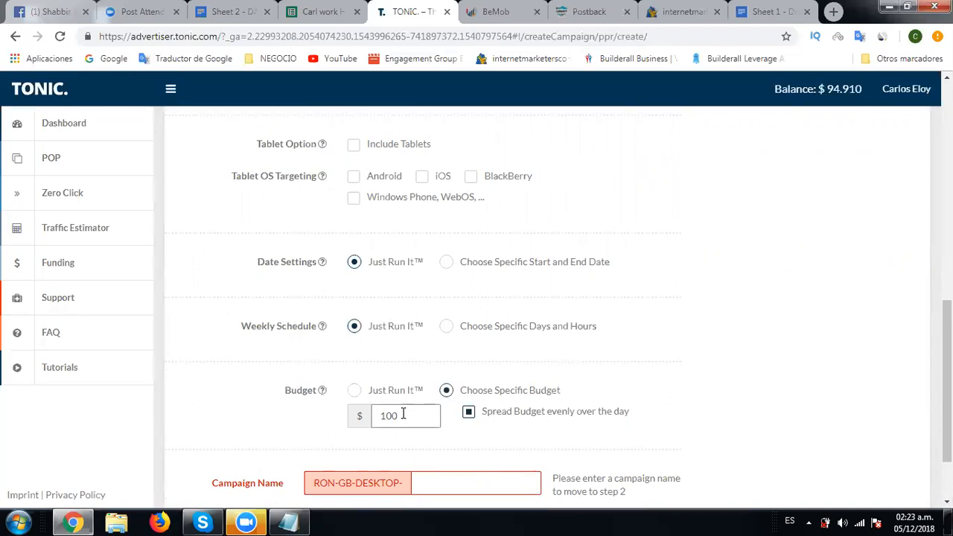
{"action": "key", "text": "Backspace"}
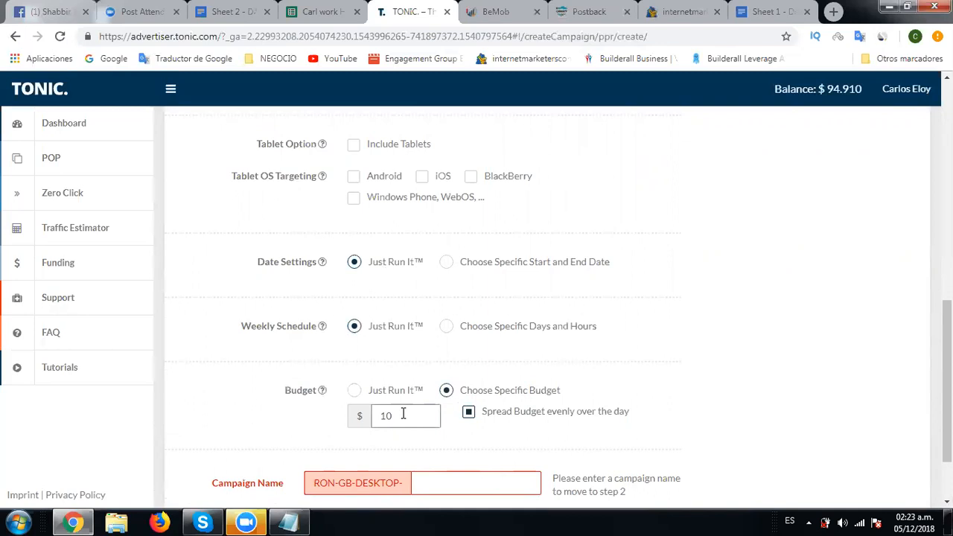
{"action": "mouse_move", "coordinate": [823, 450]}
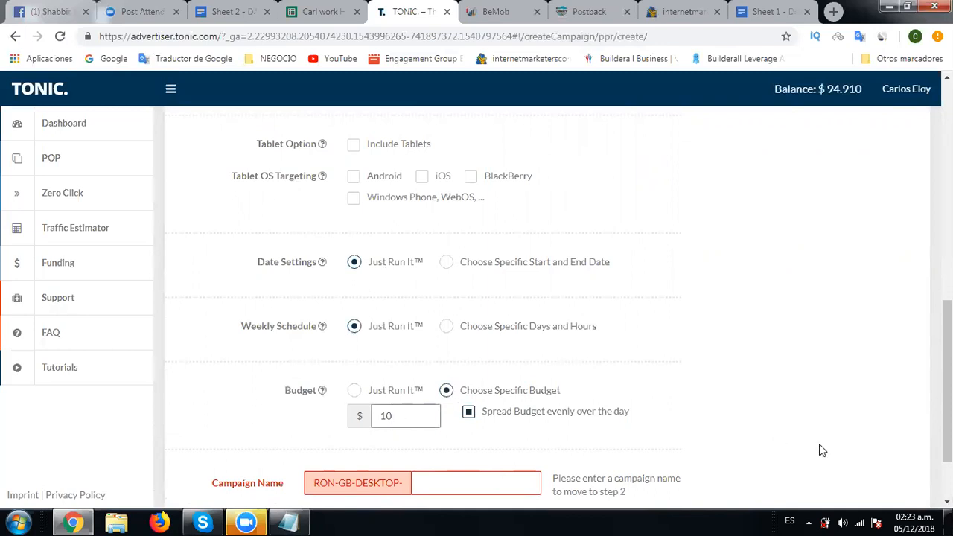
{"action": "scroll", "scroll_direction": "down", "scroll_amount": 3}
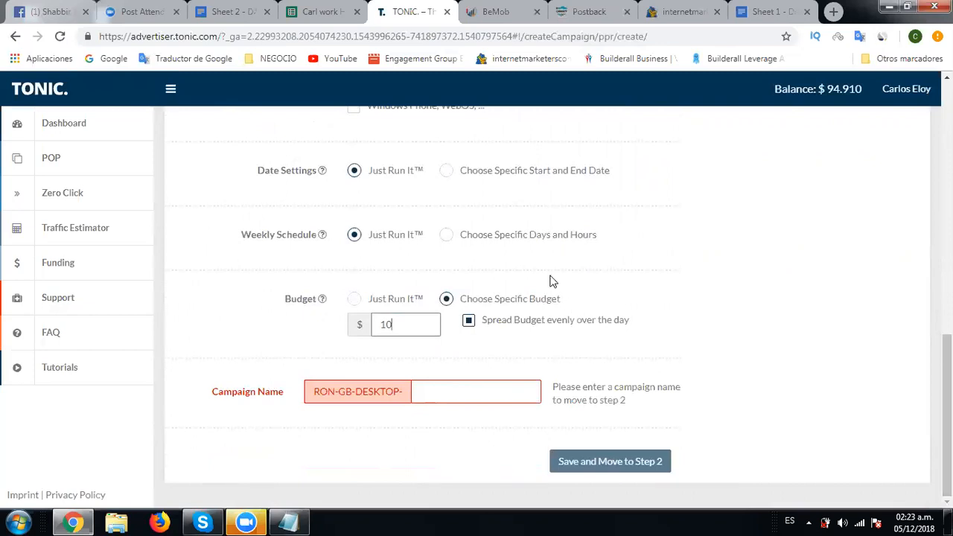
Name the campaign 'Offer - 355 - IMC', re-enter the $10 budget, and save step 1
{"action": "left_click", "coordinate": [476, 391]}
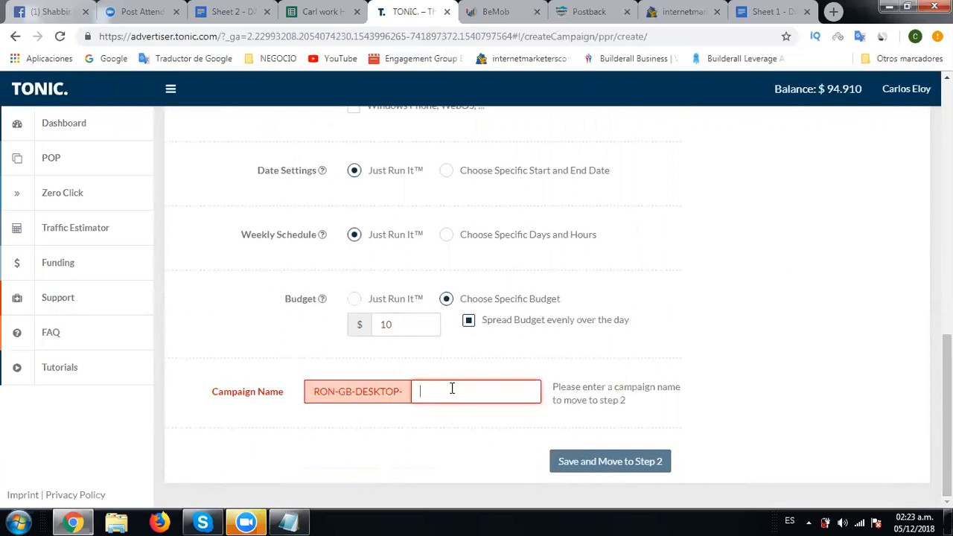
{"action": "type", "text": "Offer - 355 - IMC"}
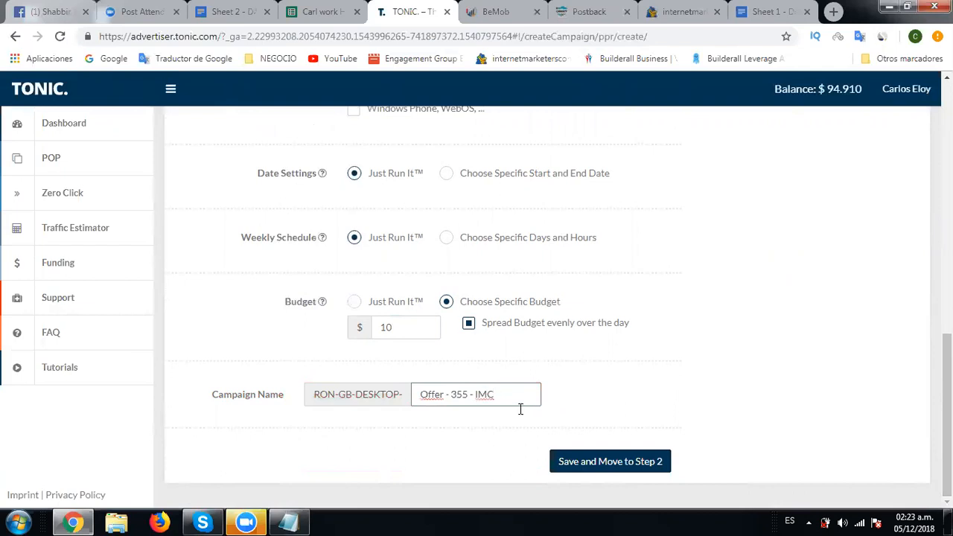
{"action": "mouse_move", "coordinate": [376, 371]}
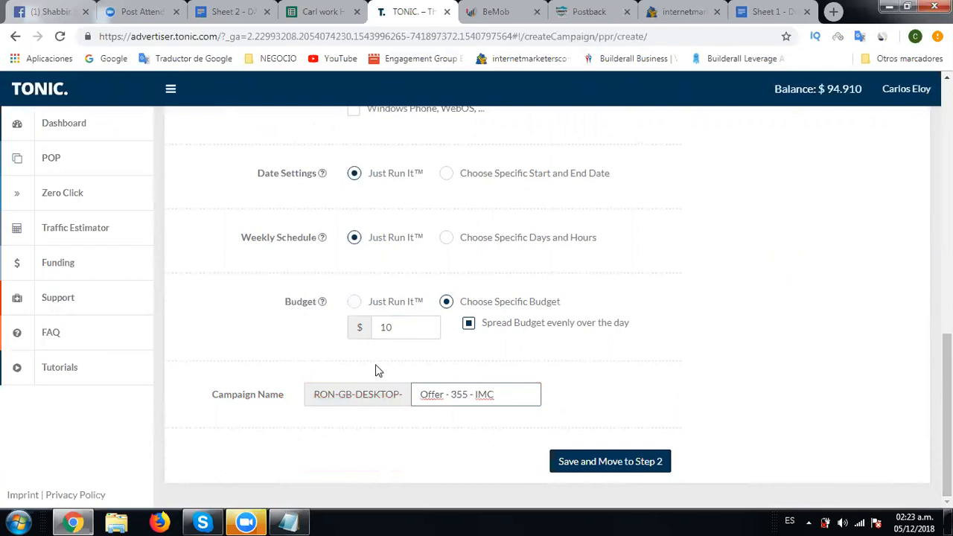
{"action": "left_click", "coordinate": [406, 327]}
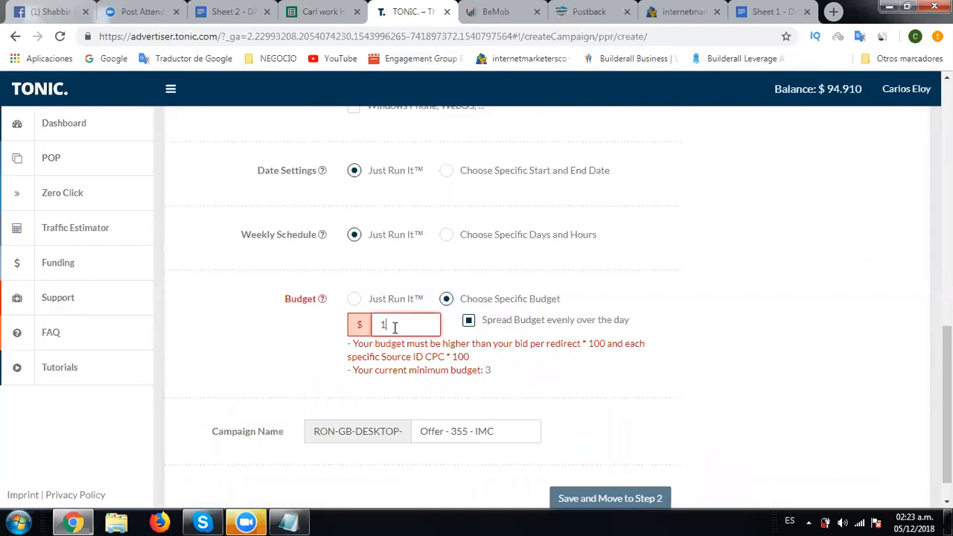
{"action": "type", "text": "0"}
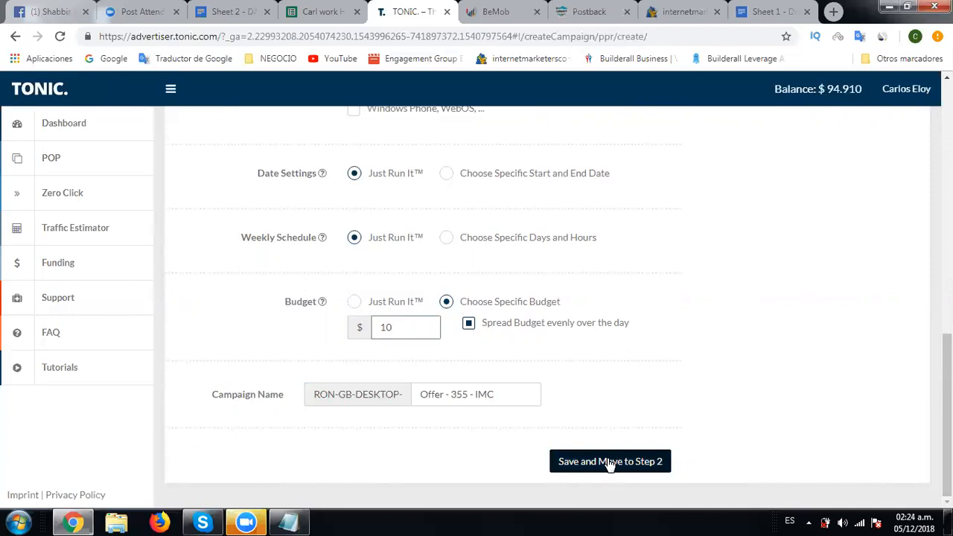
{"action": "left_click", "coordinate": [610, 461]}
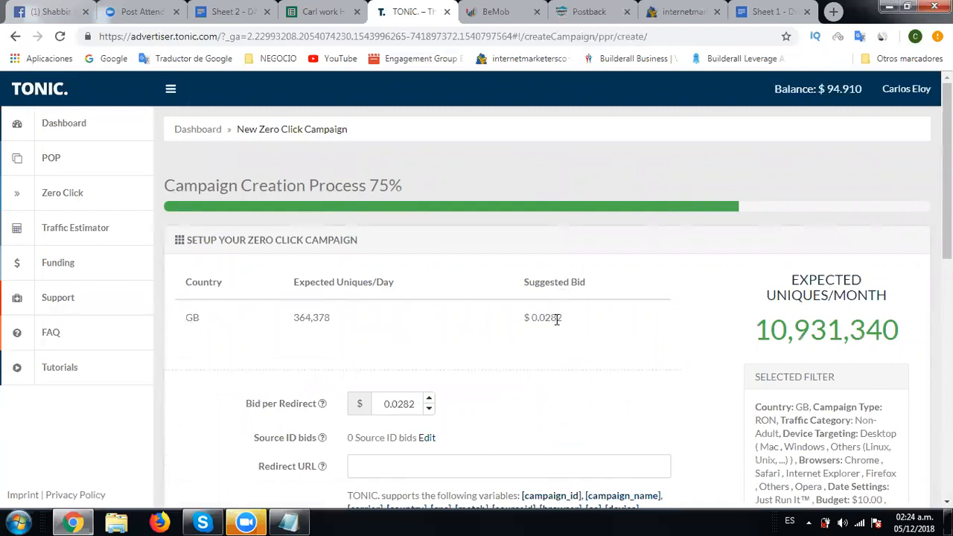
Change the bid per redirect from the suggested 0.0282 to 0.0182
{"action": "double_click", "coordinate": [545, 317]}
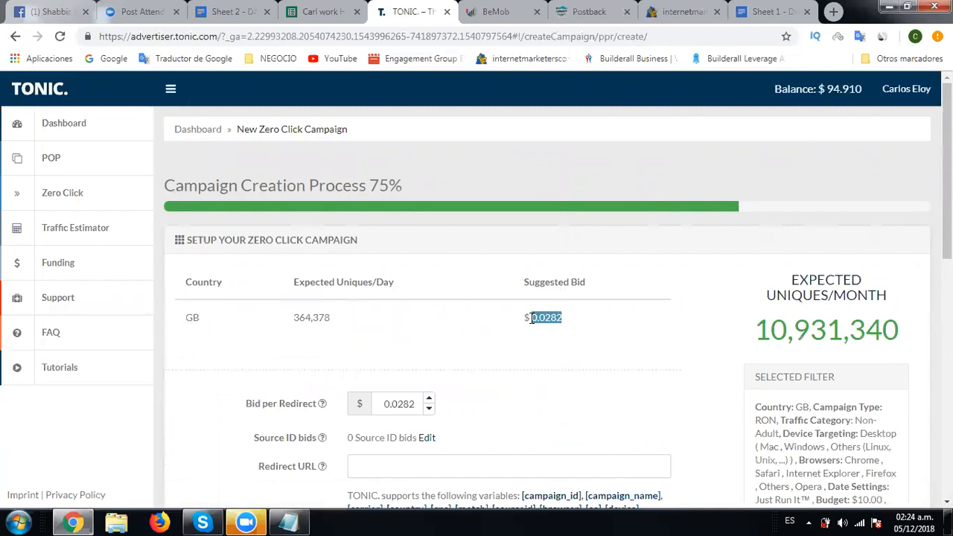
{"action": "mouse_move", "coordinate": [372, 355]}
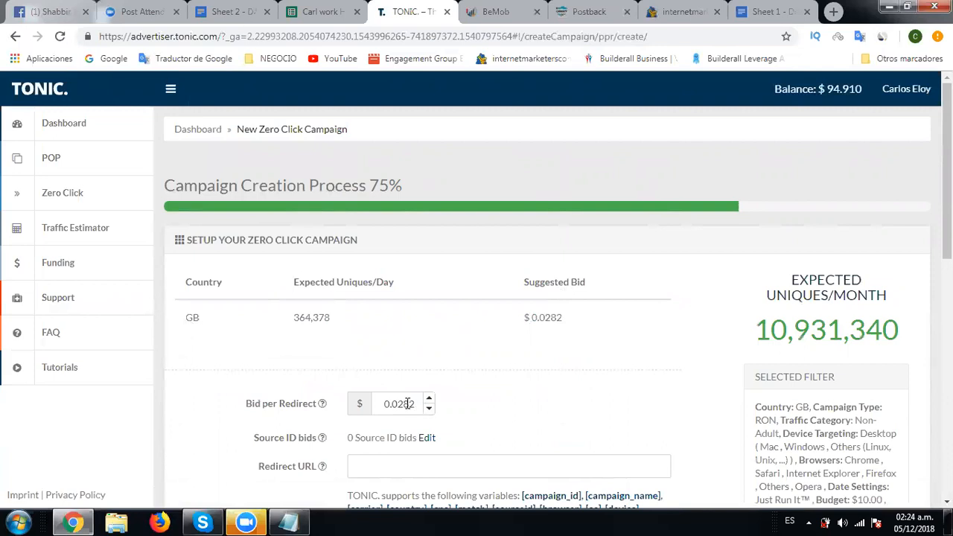
{"action": "left_click", "coordinate": [398, 404]}
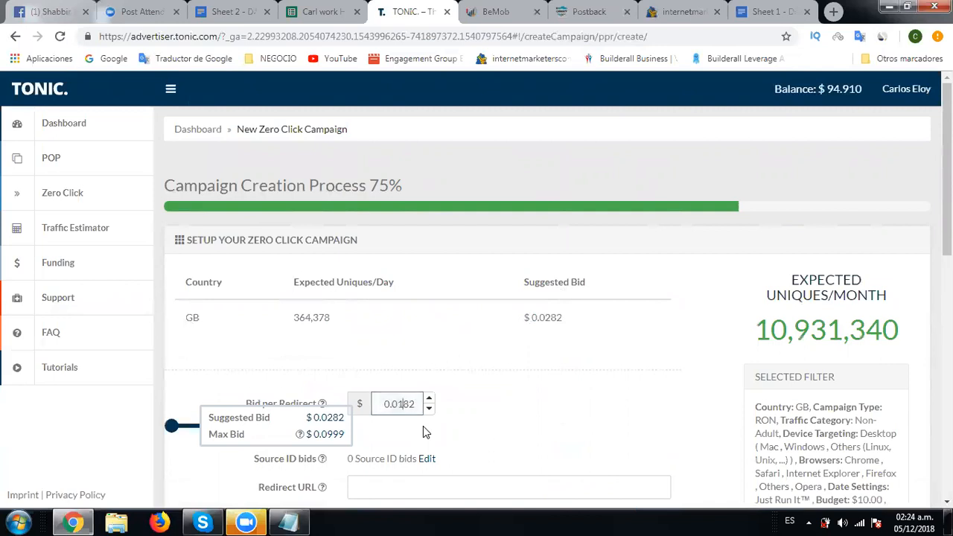
{"action": "mouse_move", "coordinate": [490, 435]}
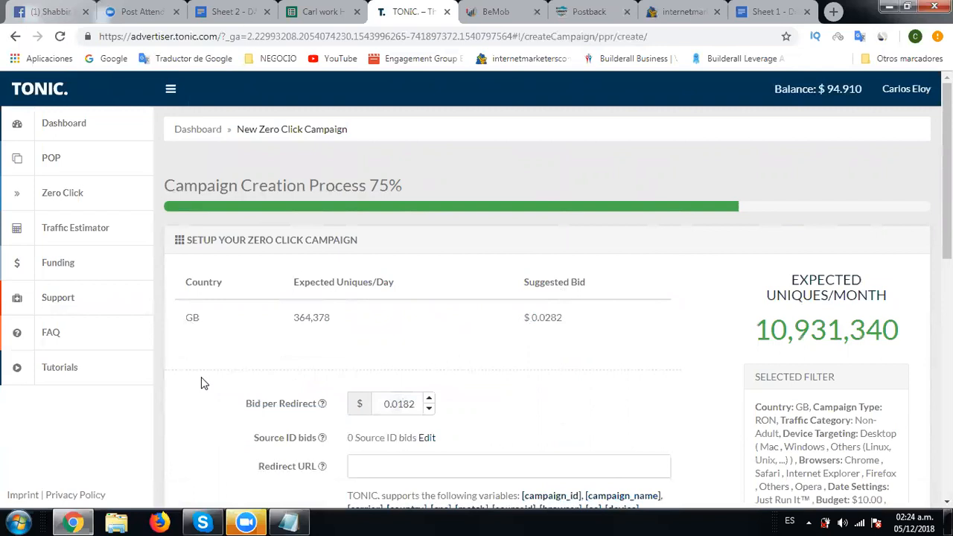
{"action": "left_click", "coordinate": [509, 466]}
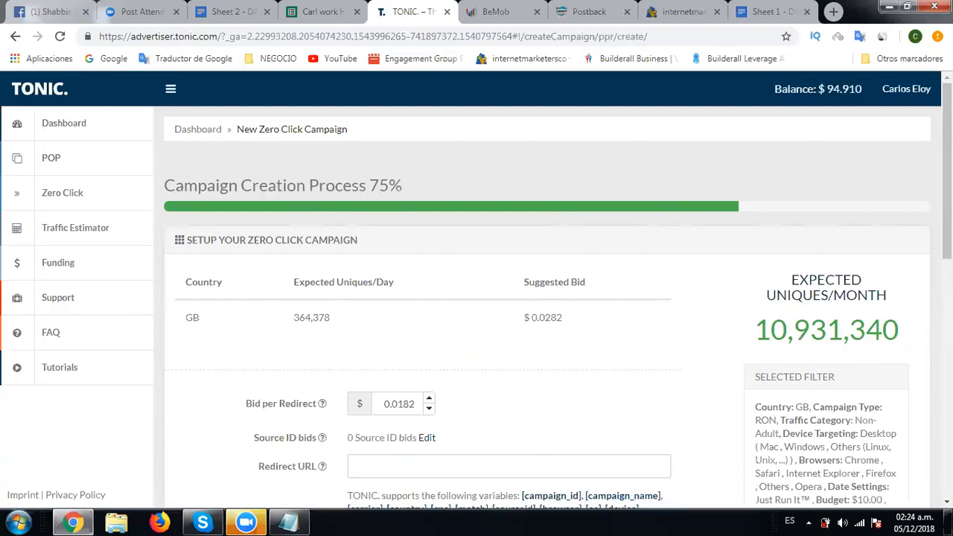
{"action": "scroll", "scroll_direction": "down", "scroll_amount": 3}
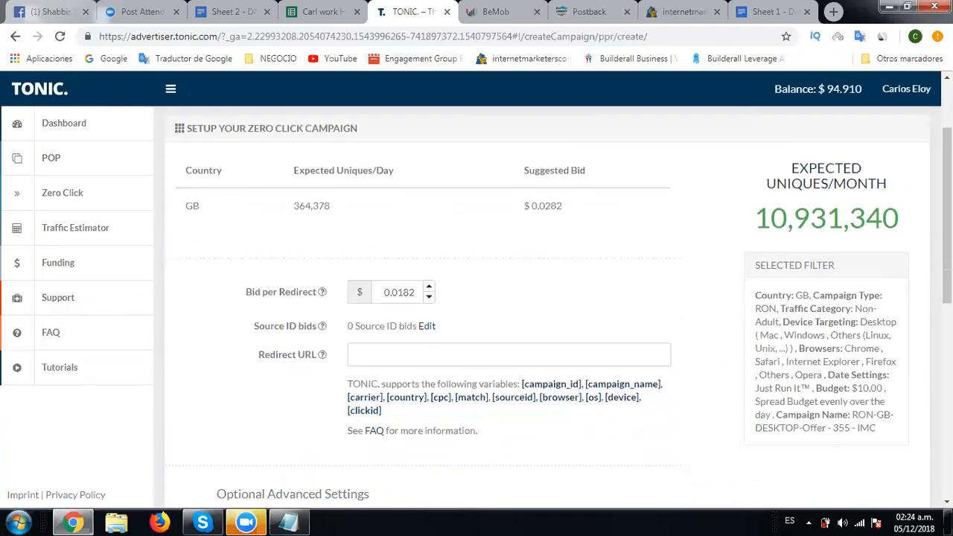
{"action": "scroll", "scroll_direction": "down", "scroll_amount": 3}
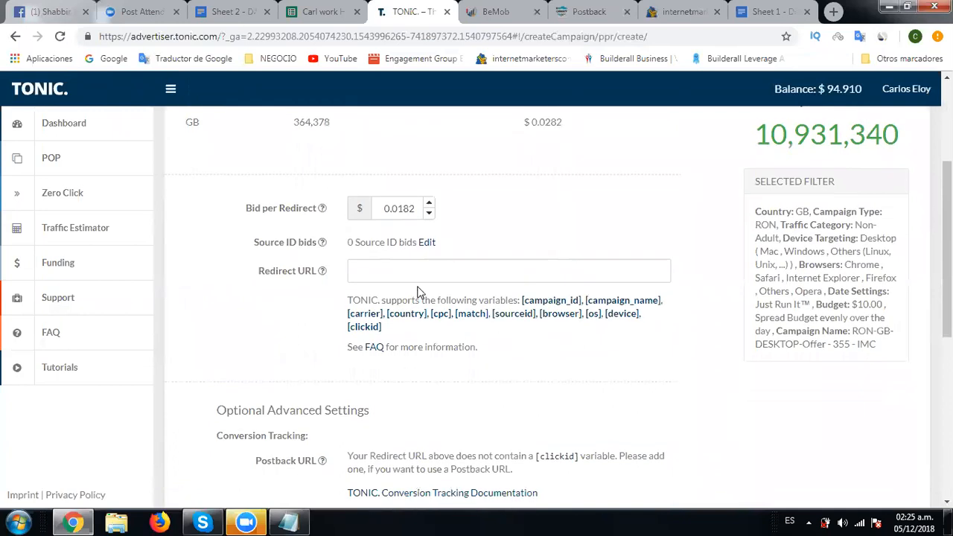
{"action": "mouse_move", "coordinate": [321, 270]}
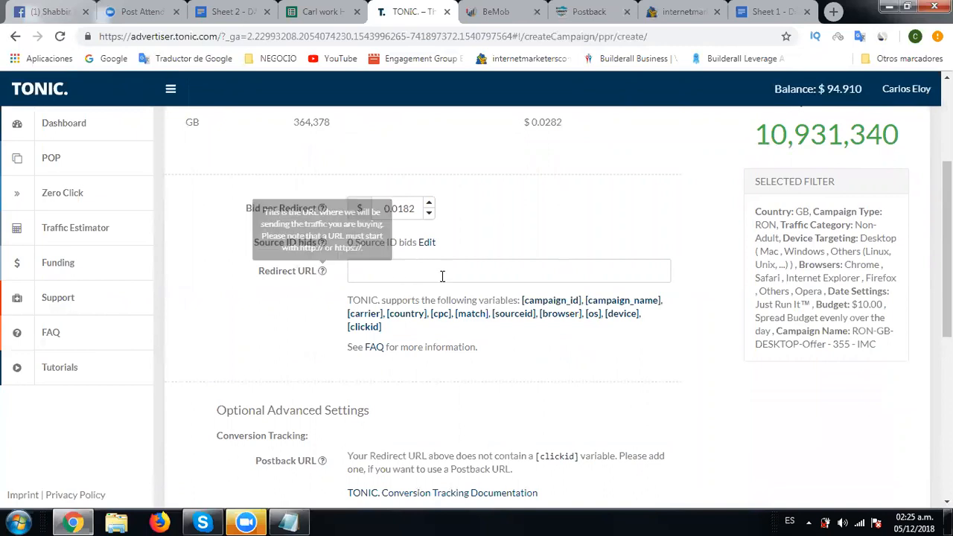
{"action": "left_click", "coordinate": [509, 270]}
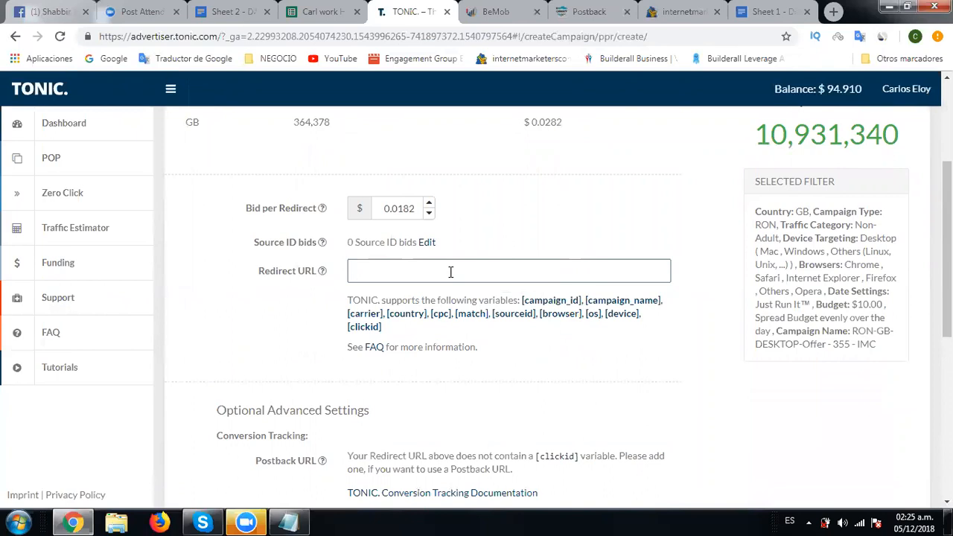
{"action": "mouse_move", "coordinate": [240, 275]}
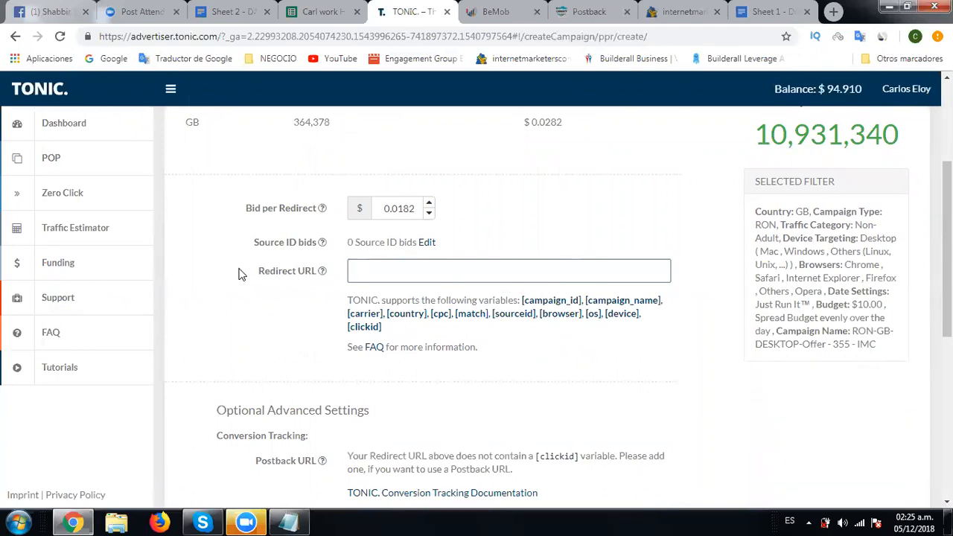
{"action": "mouse_move", "coordinate": [274, 285]}
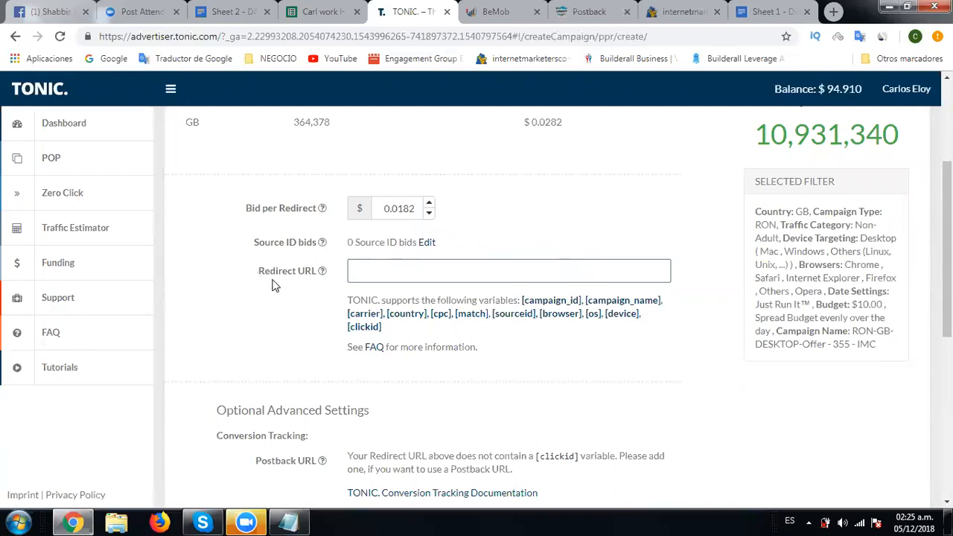